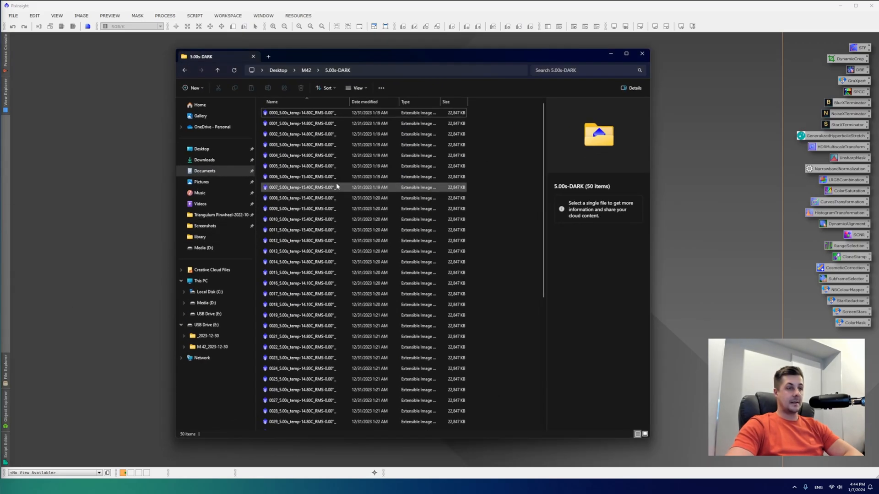
# Step: Return to the M42 folder and look into the 5.00s-LIGHT-UV-IR Cut subfolder
pyautogui.click(217, 70)
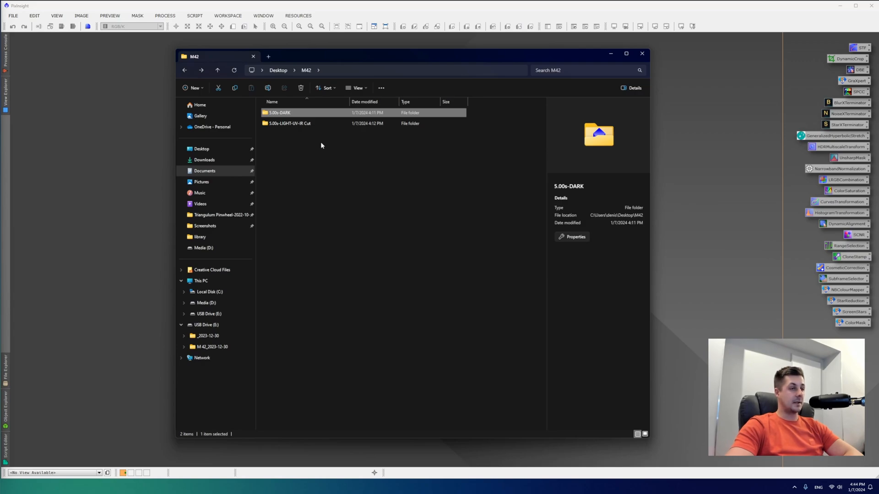
pyautogui.click(290, 123)
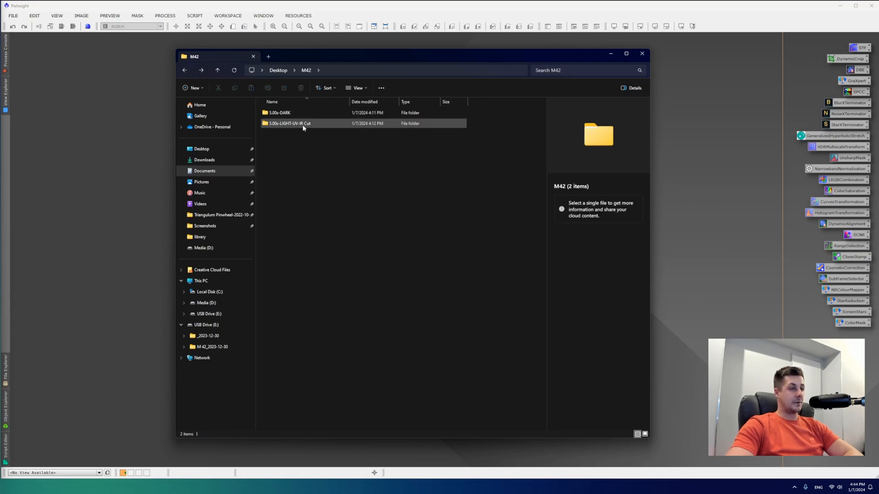
pyautogui.click(304, 134)
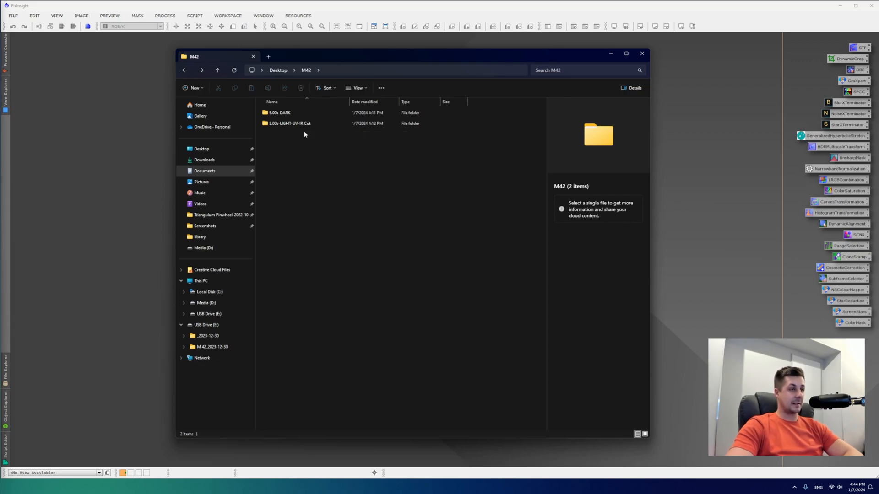
pyautogui.click(290, 123)
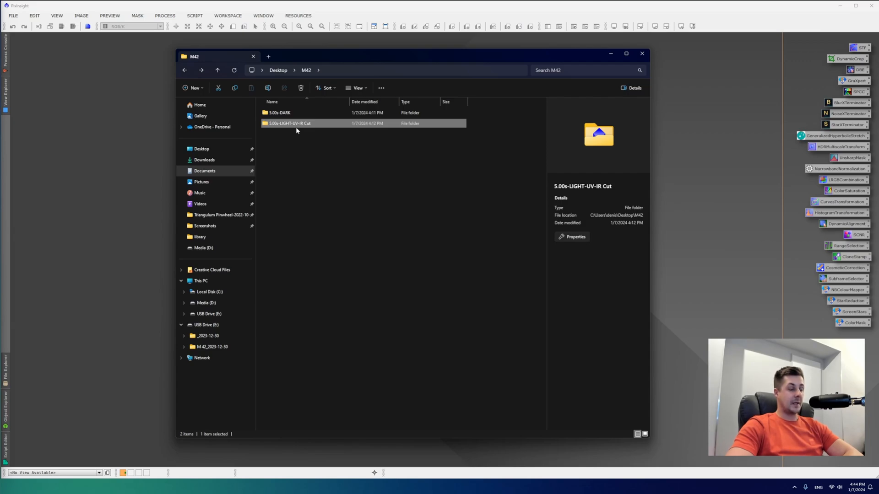
pyautogui.doubleClick(289, 122)
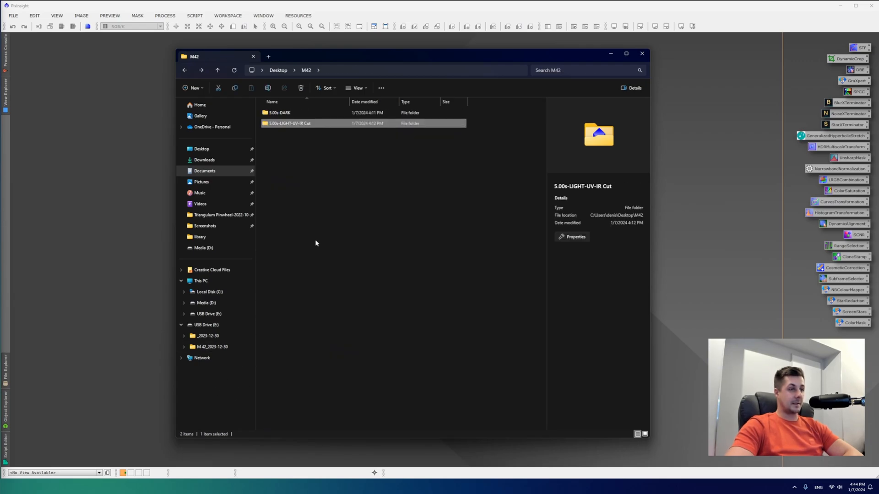
pyautogui.doubleClick(279, 112)
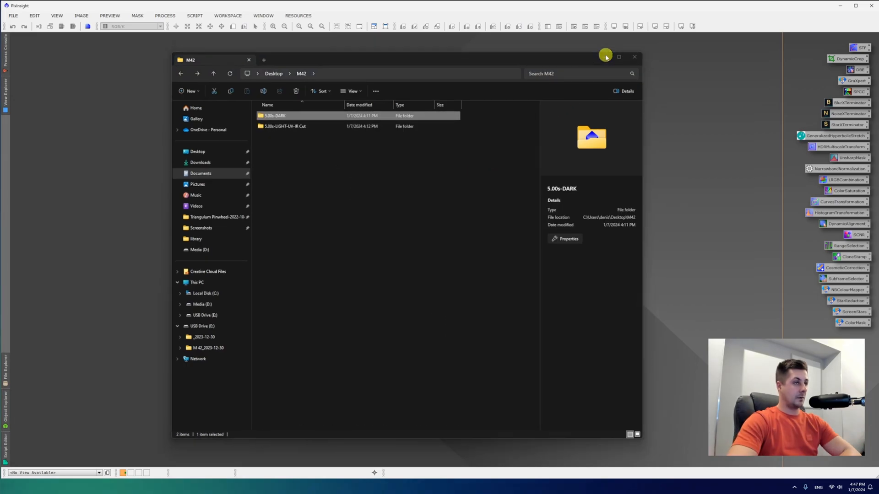
# Step: Reset WBPP with all file lists cleared and apply the Maximum quality preset
pyautogui.click(194, 15)
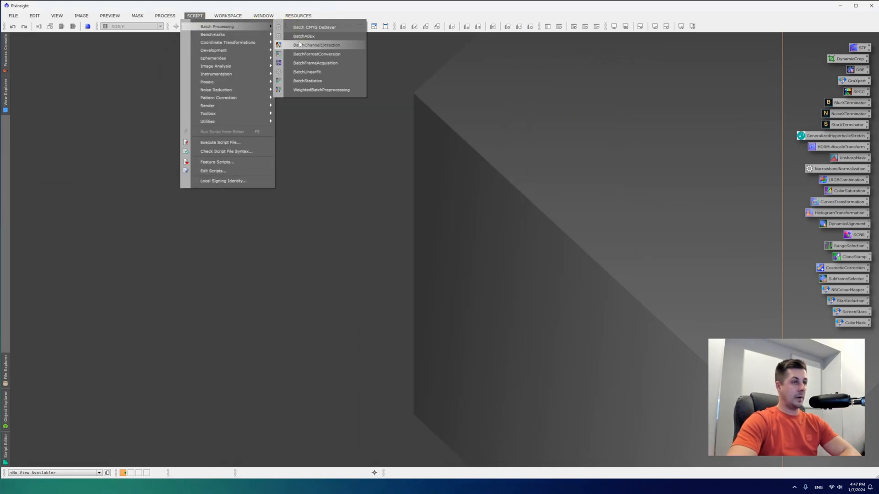
pyautogui.moveTo(322, 90)
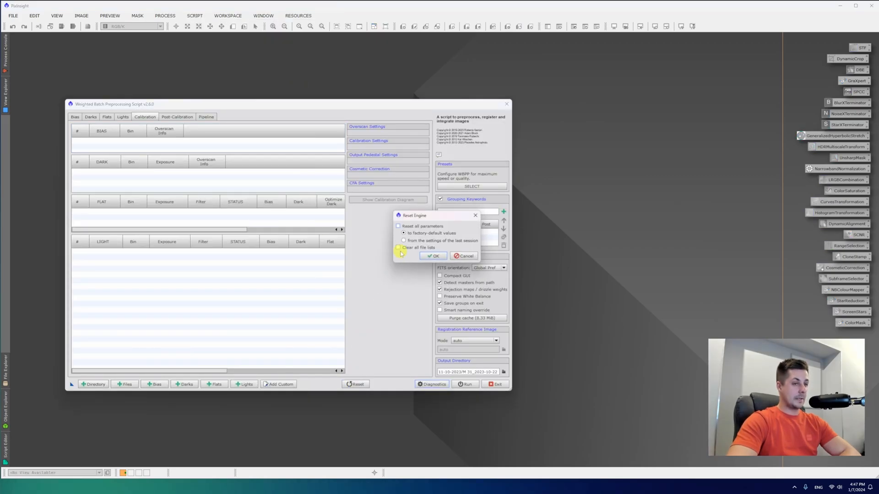
pyautogui.click(399, 247)
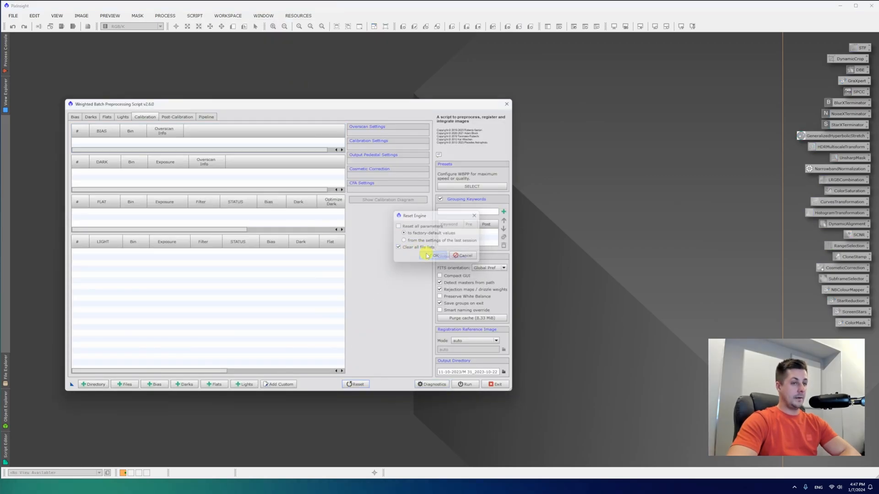
pyautogui.click(435, 256)
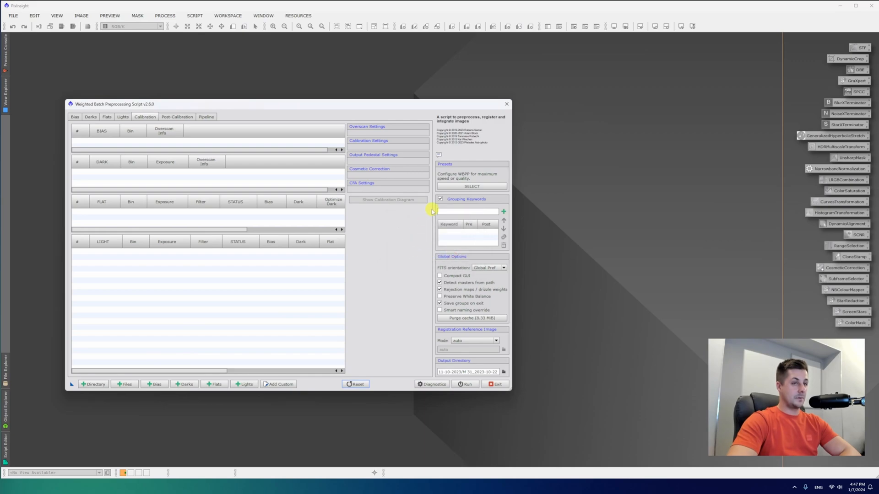
pyautogui.click(471, 186)
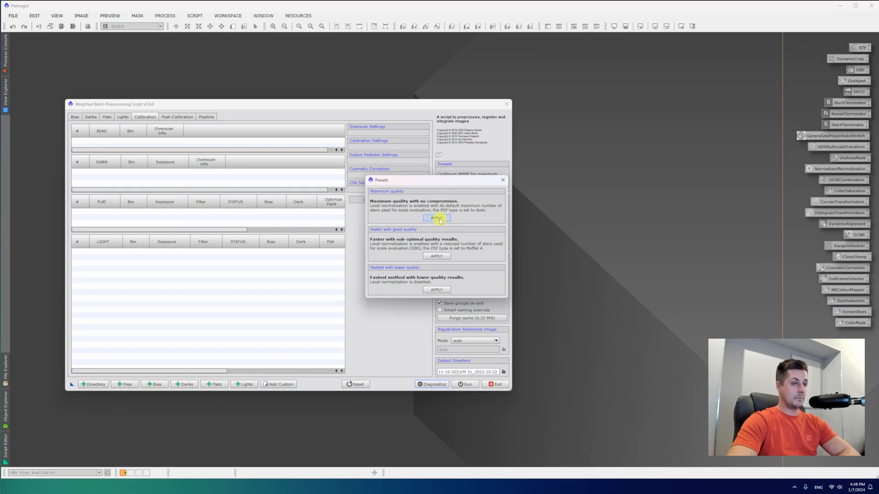
pyautogui.click(436, 218)
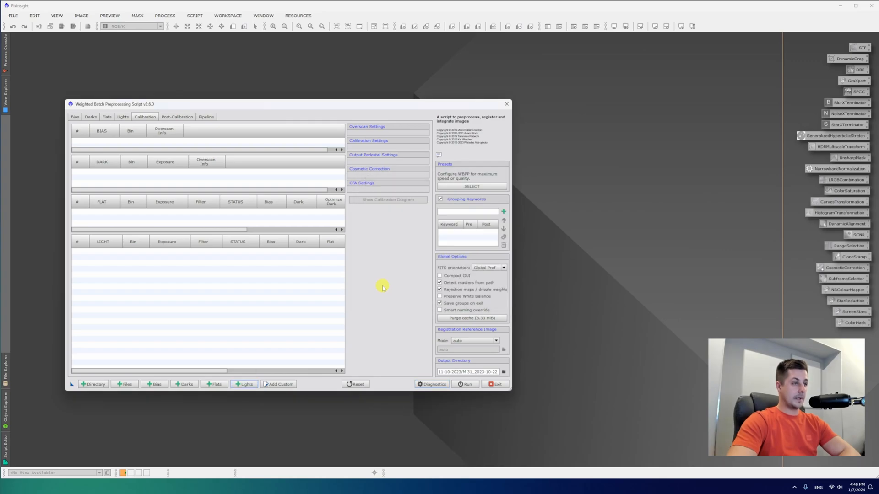
pyautogui.moveTo(378, 289)
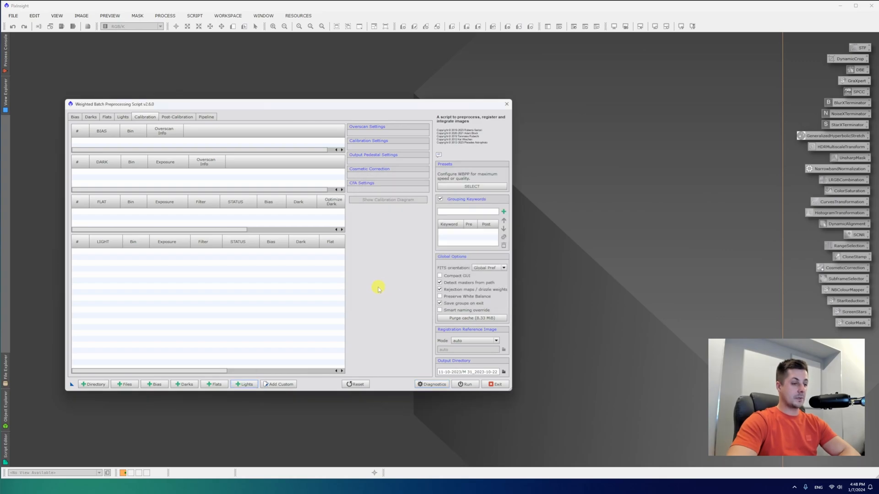
# Step: Add all light frames from Desktop > M42 > 5.00s-LIGHT-UV-IR Cut to the Lights list
pyautogui.click(243, 383)
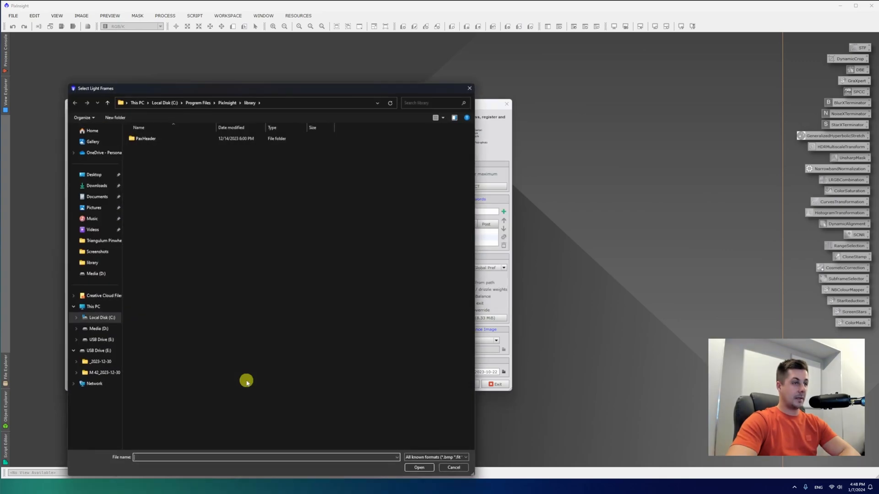
pyautogui.click(94, 174)
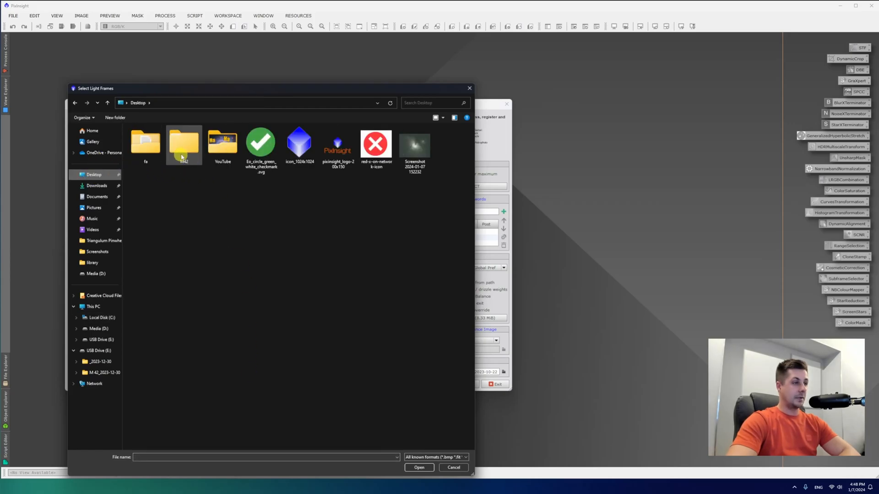
pyautogui.doubleClick(183, 142)
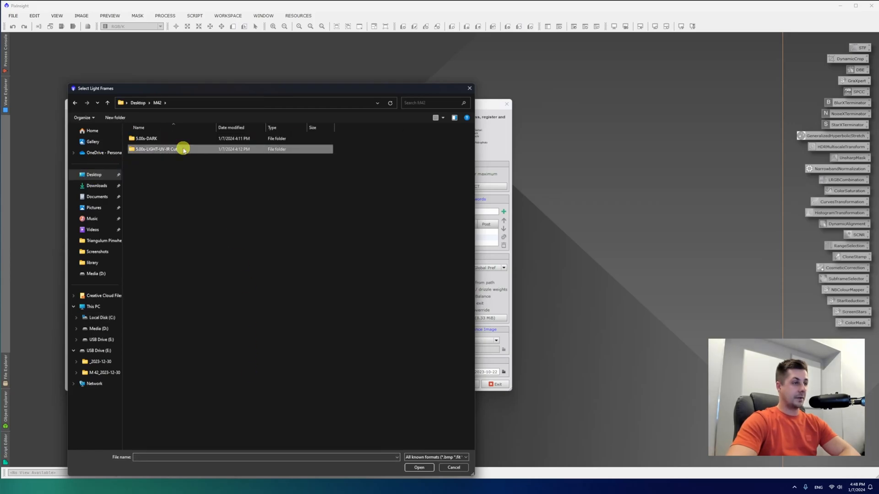
pyautogui.doubleClick(153, 149)
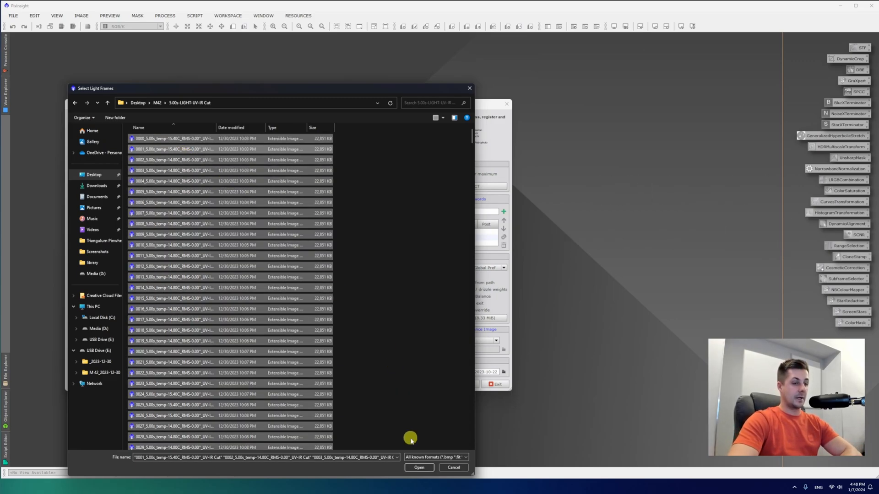
pyautogui.click(418, 467)
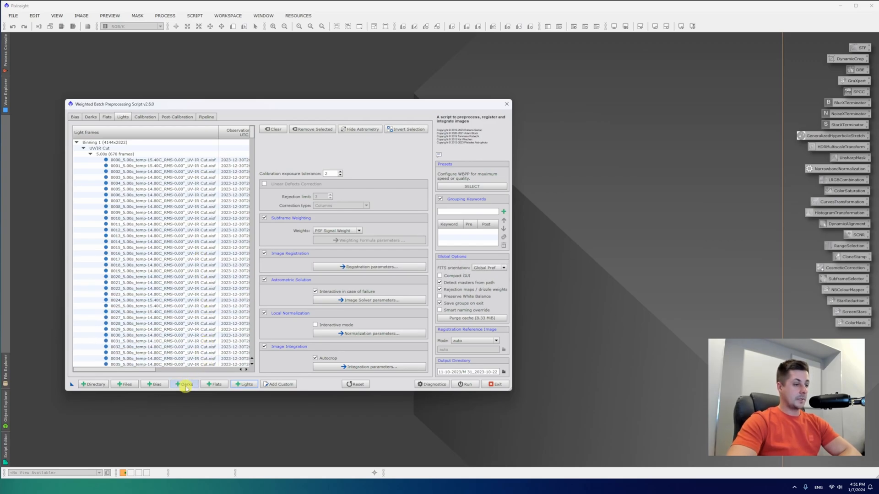
# Step: Add the 50 dark frames from M42 > 5.00s-DARK, then review the Lights list
pyautogui.click(184, 384)
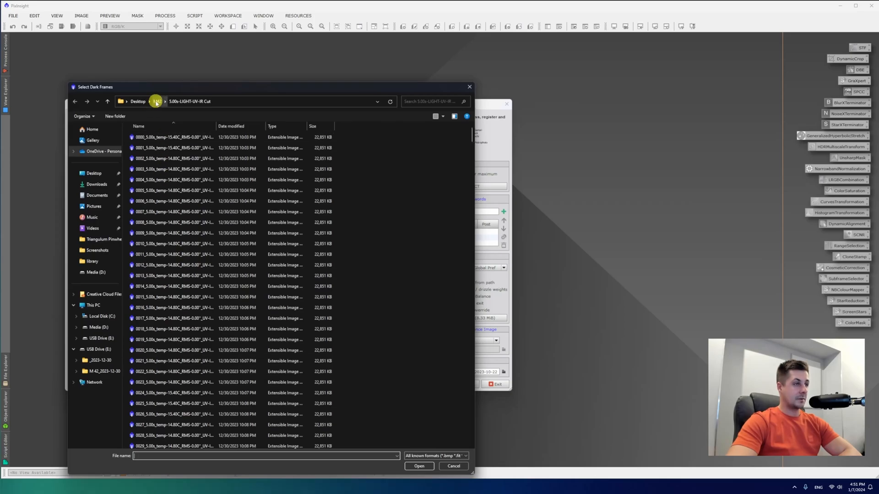
pyautogui.click(157, 102)
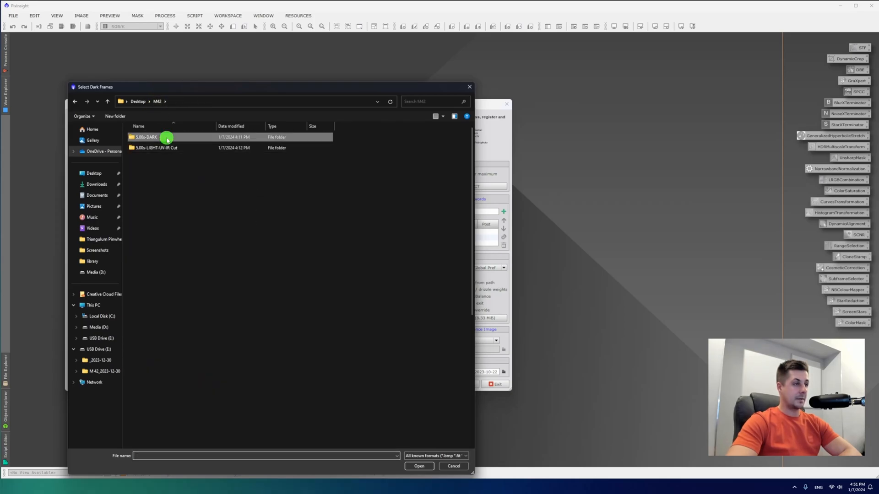
pyautogui.doubleClick(147, 137)
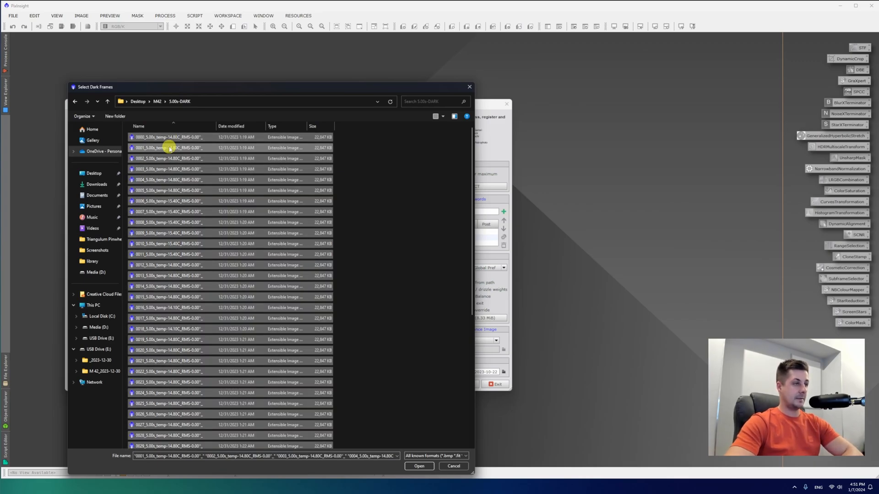
pyautogui.click(418, 466)
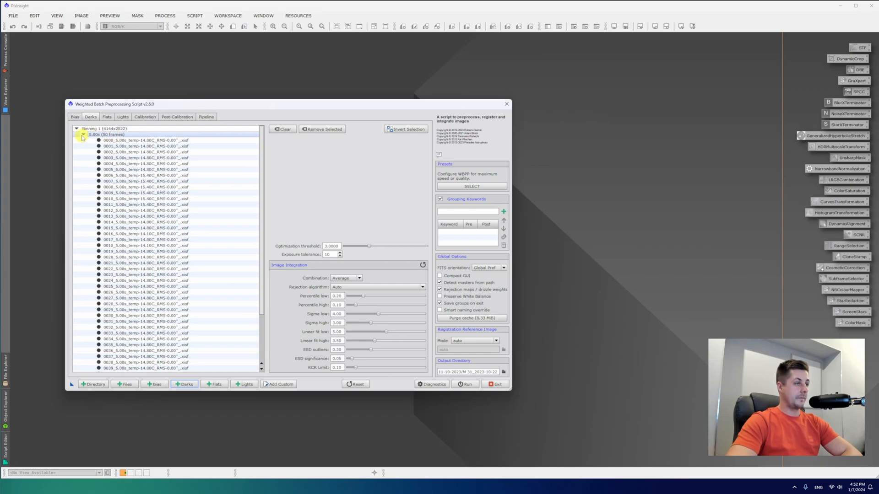
pyautogui.click(122, 117)
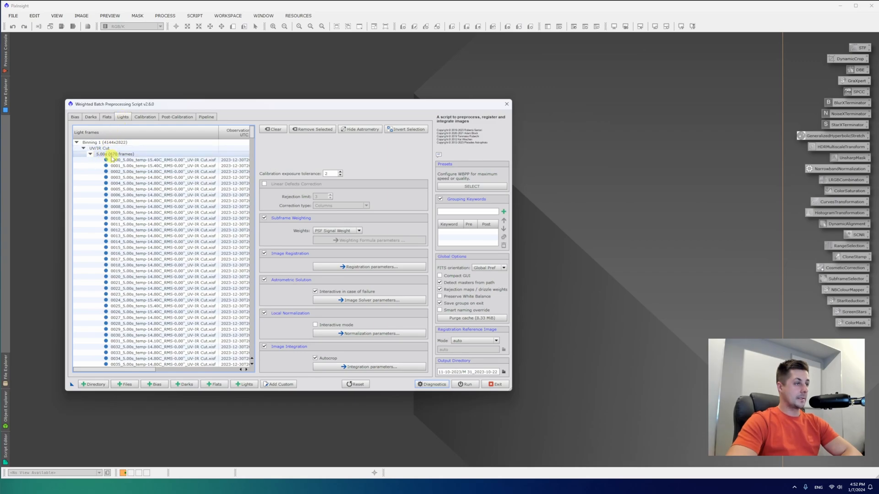
pyautogui.click(90, 148)
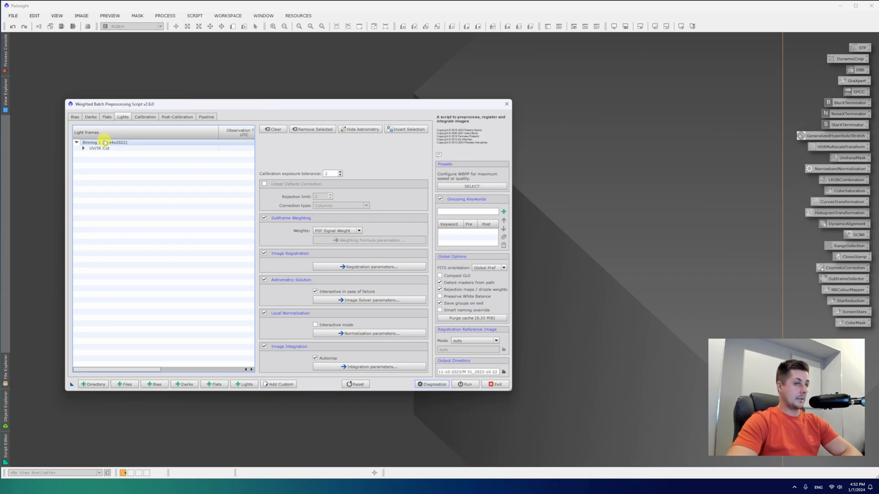
# Step: In Calibration, assign the 5.00s dark group as master dark for the 670 light frames
pyautogui.click(145, 116)
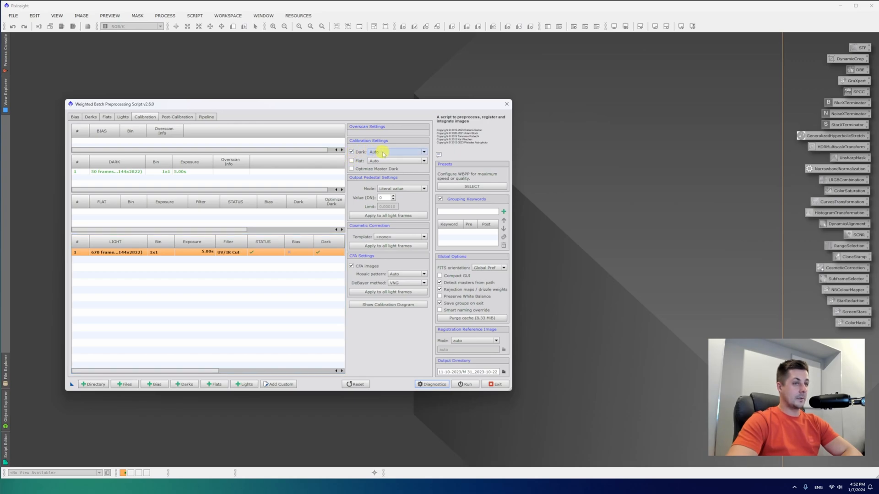
pyautogui.click(423, 152)
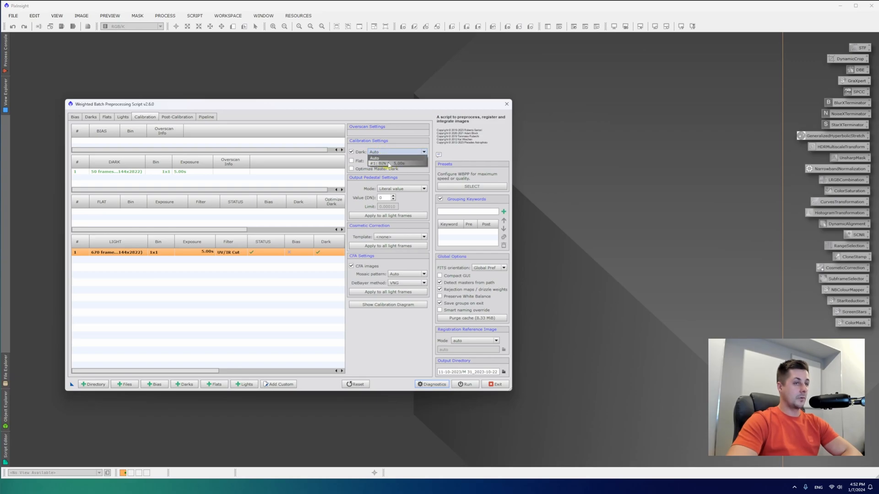
pyautogui.click(386, 163)
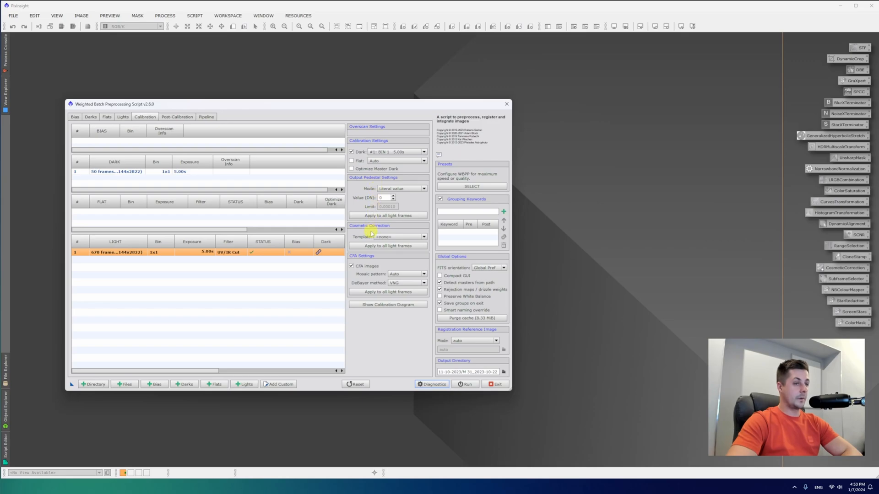
pyautogui.moveTo(369, 236)
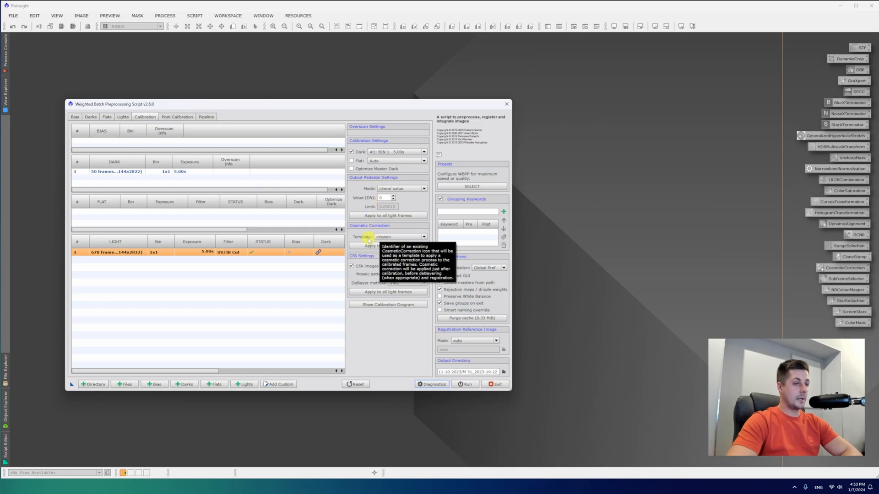
pyautogui.moveTo(757, 263)
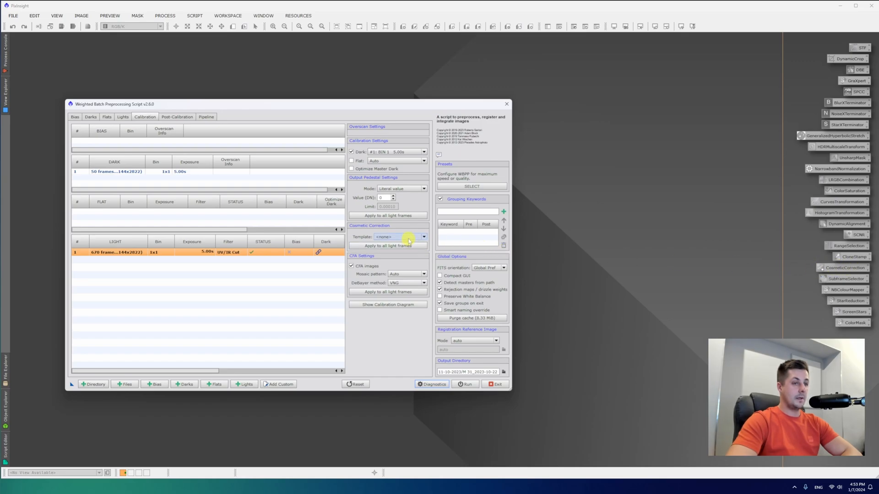
# Step: Create a CosmeticCorrection instance with auto-detect and keep it as a workspace icon
pyautogui.click(506, 104)
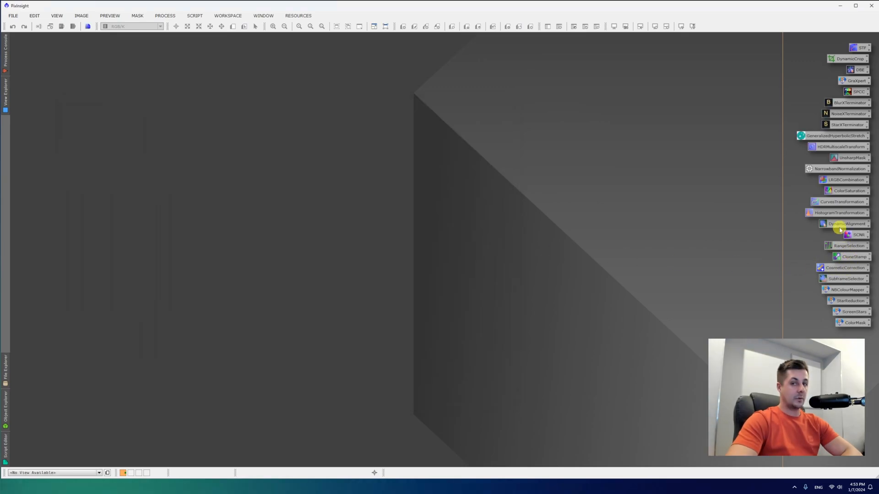
pyautogui.click(845, 268)
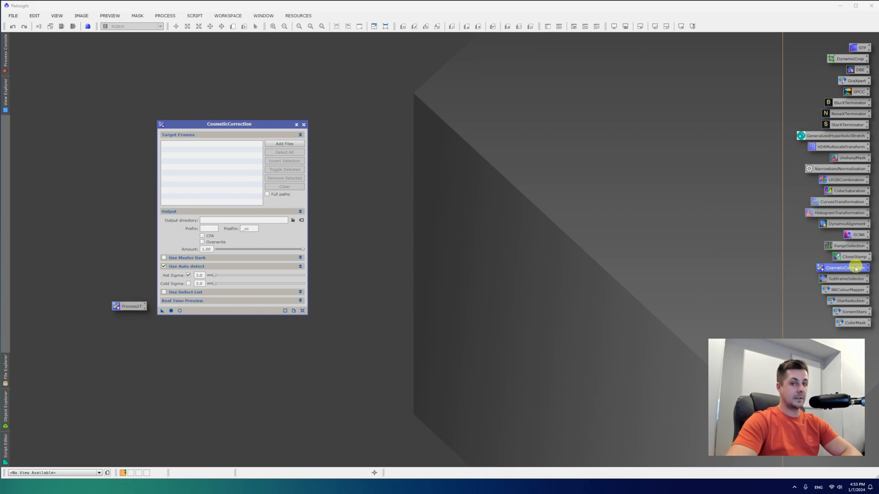
pyautogui.click(304, 123)
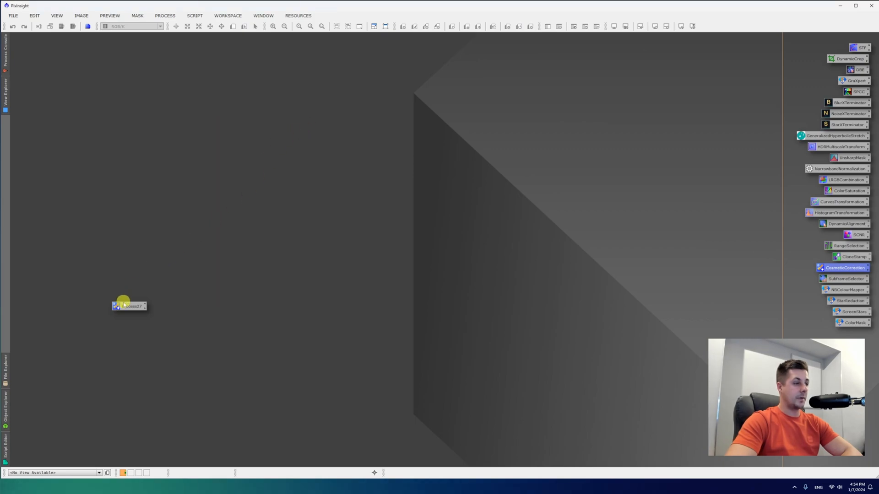
pyautogui.click(194, 16)
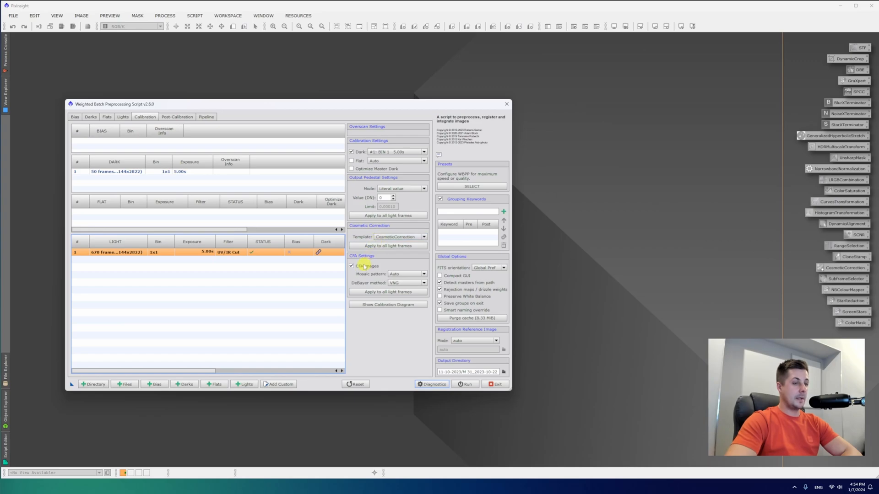
pyautogui.moveTo(363, 265)
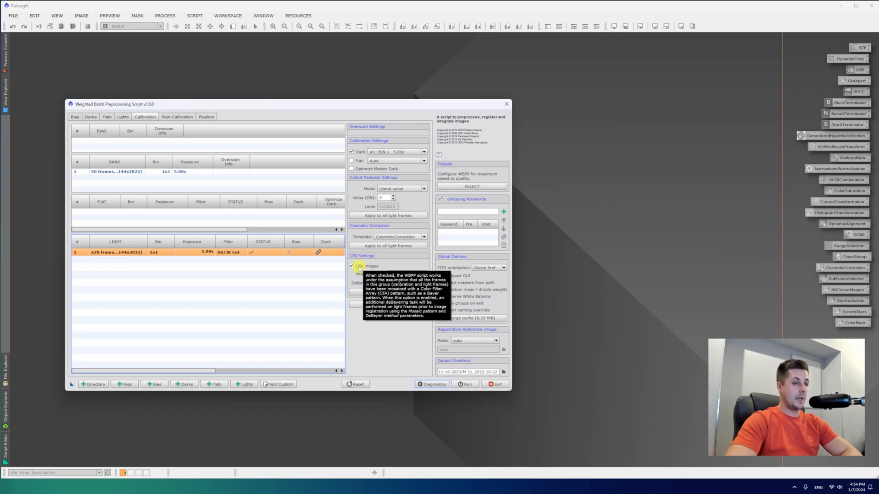
# Step: Mark the lights as CFA images with the Bayer mosaic pattern set to Auto
pyautogui.click(352, 265)
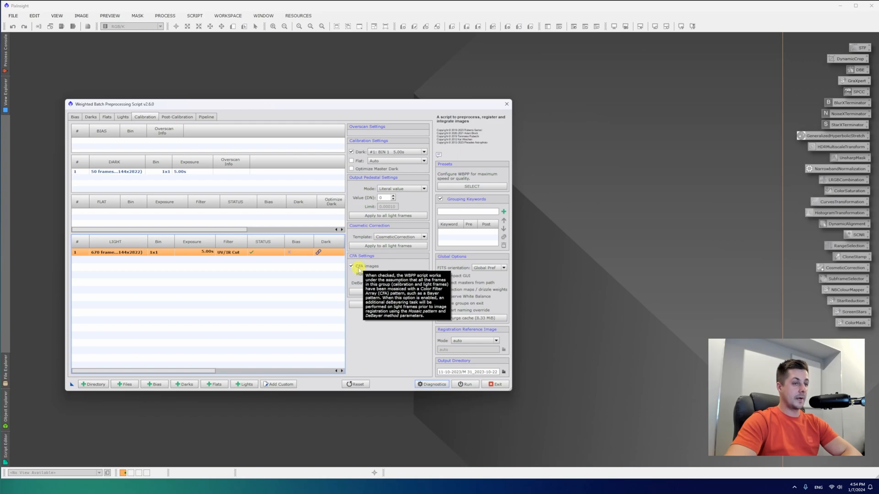
pyautogui.click(422, 274)
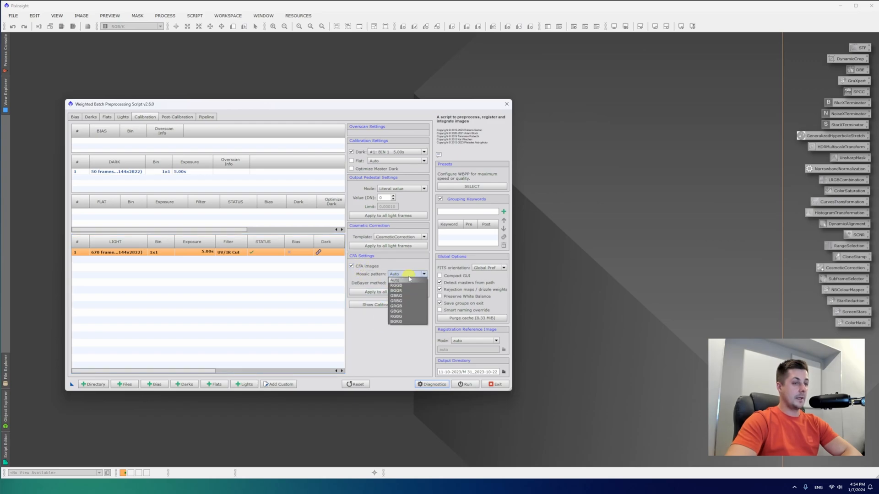
pyautogui.click(396, 286)
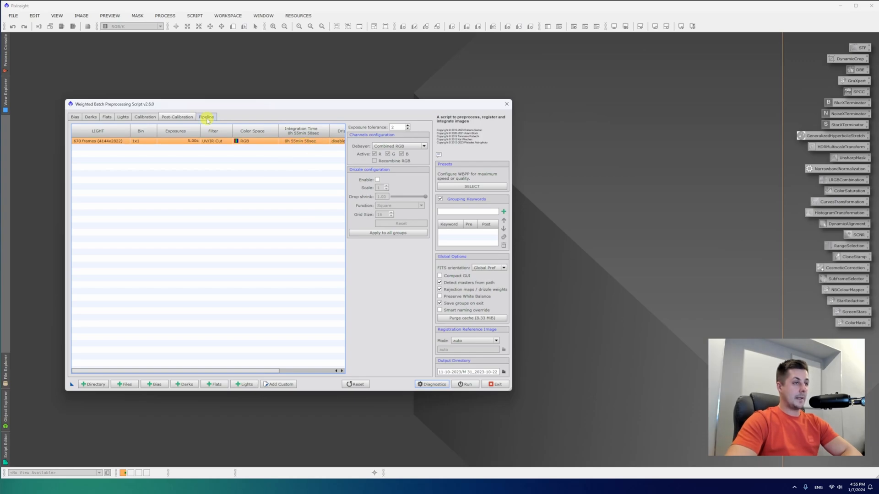
# Step: Show the Pipeline list of planned operations from dark integration to autocrop
pyautogui.click(206, 116)
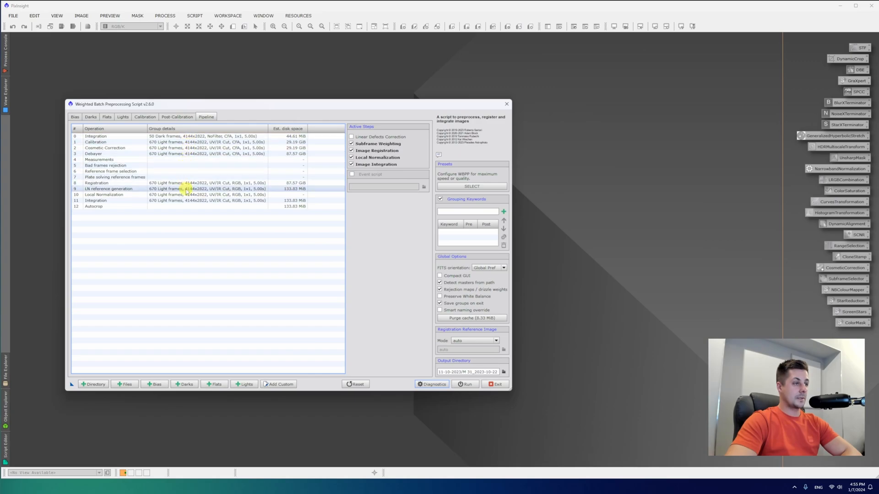
pyautogui.moveTo(187, 214)
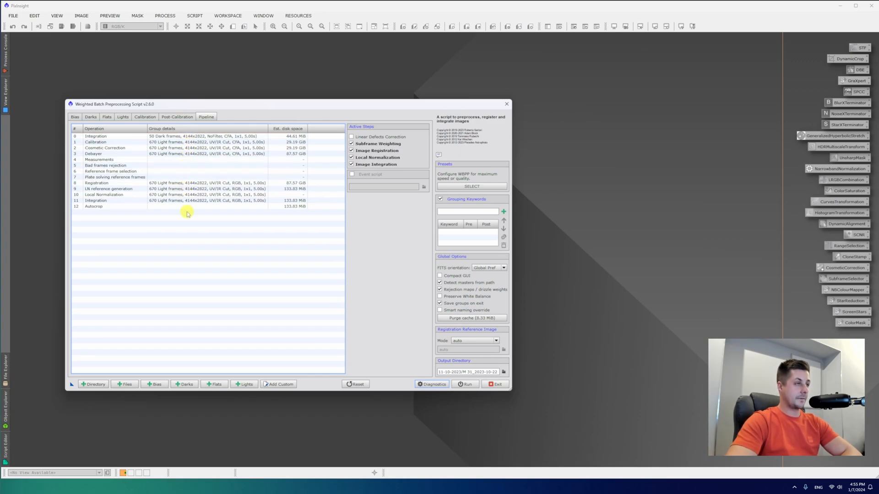
pyautogui.moveTo(163, 222)
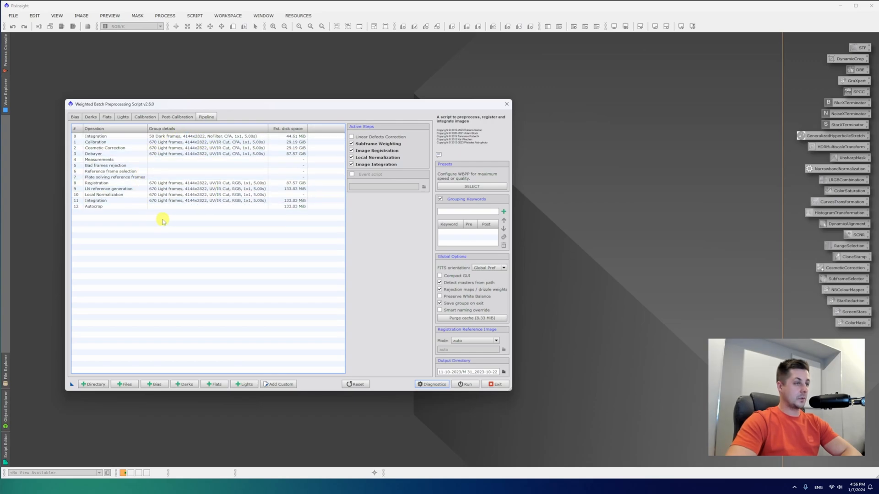
pyautogui.moveTo(155, 216)
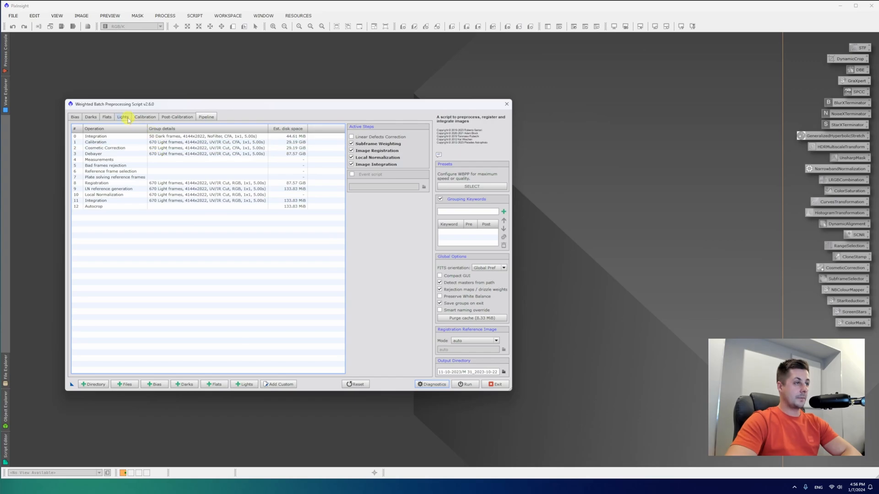
# Step: Disable image integration and image registration for the lights, keeping subframe weighting
pyautogui.click(122, 117)
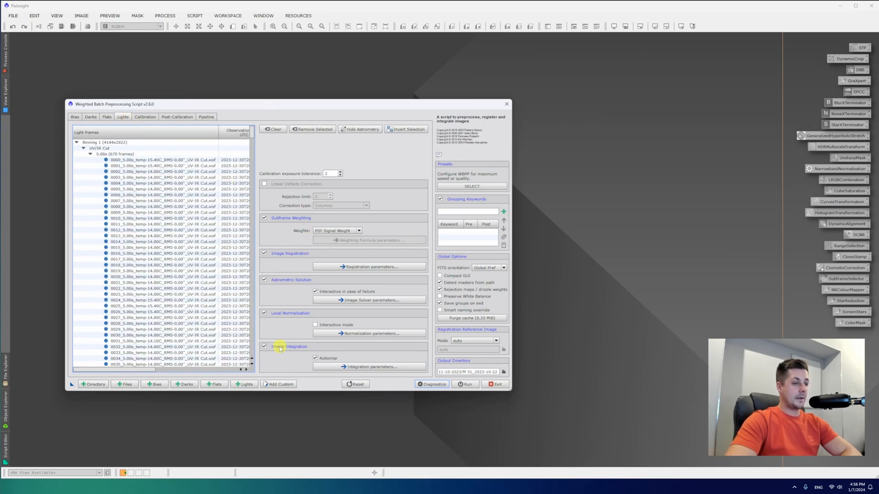
pyautogui.click(264, 346)
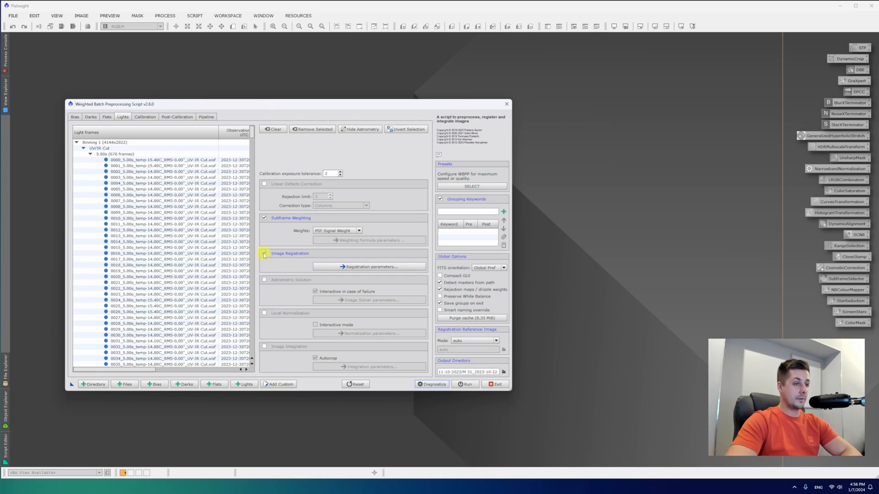
pyautogui.click(264, 253)
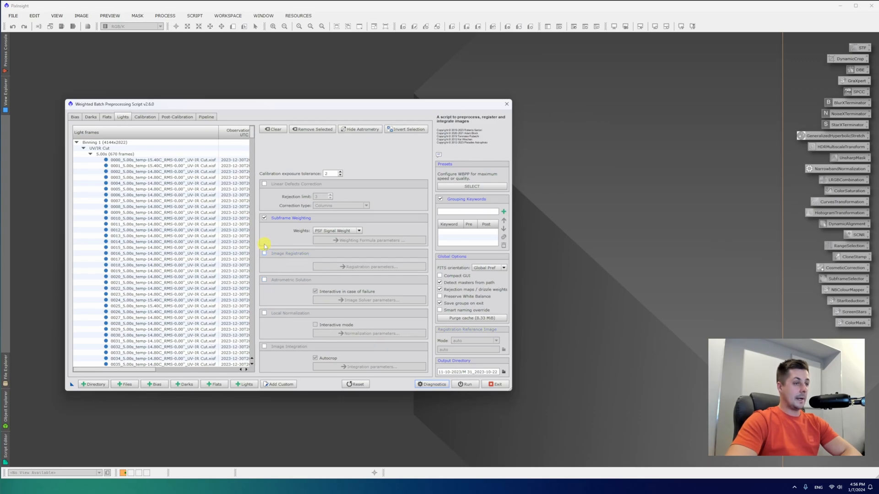
pyautogui.moveTo(319, 216)
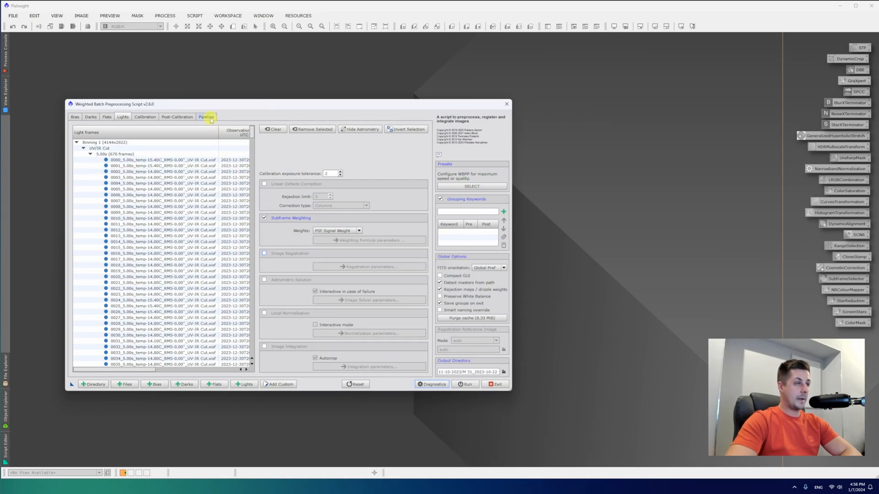
# Step: Review the pipeline reduced to dark integration, calibration, cosmetic correction and debayer
pyautogui.click(206, 116)
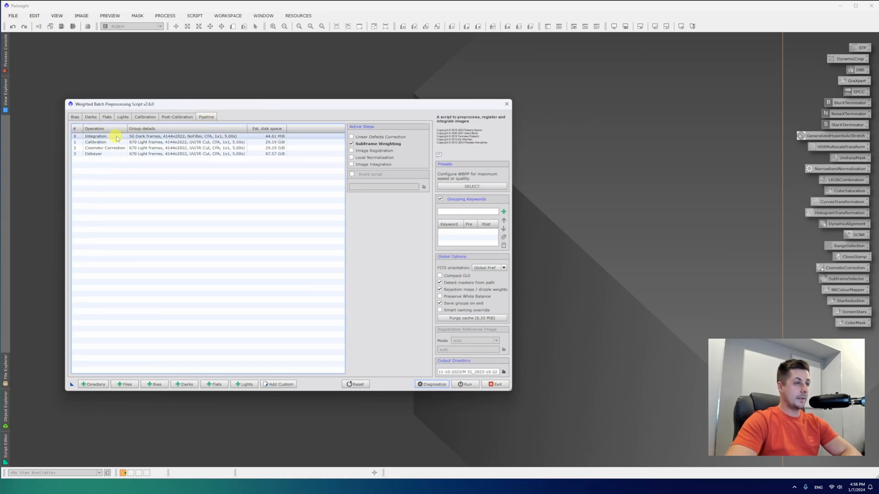
pyautogui.click(118, 142)
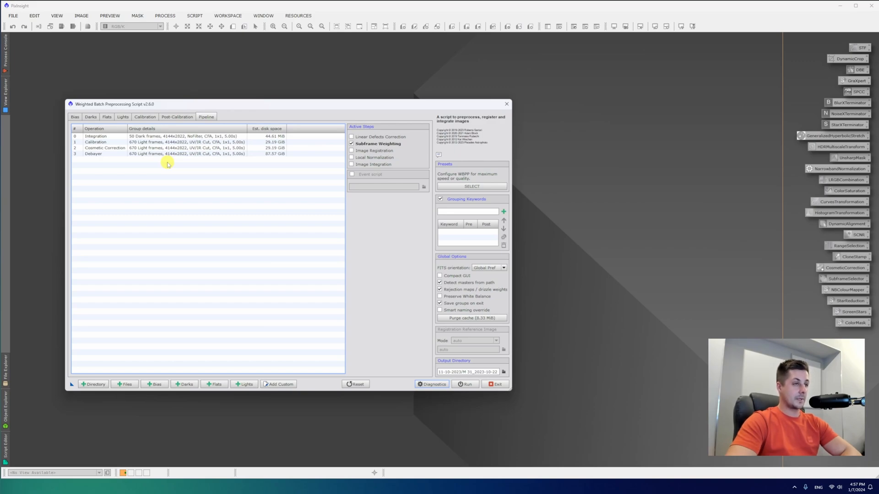
pyautogui.moveTo(194, 191)
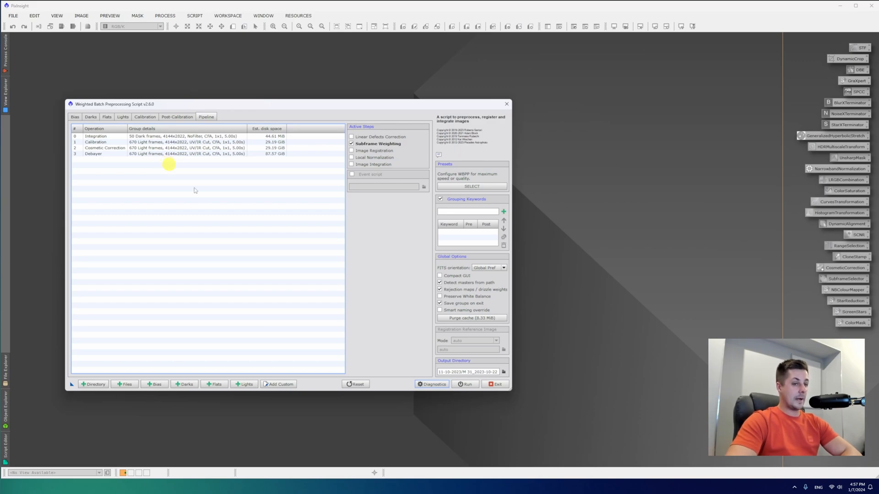
# Step: Start the WBPP run and continue past the path-length and missing-flats diagnostics
pyautogui.click(503, 372)
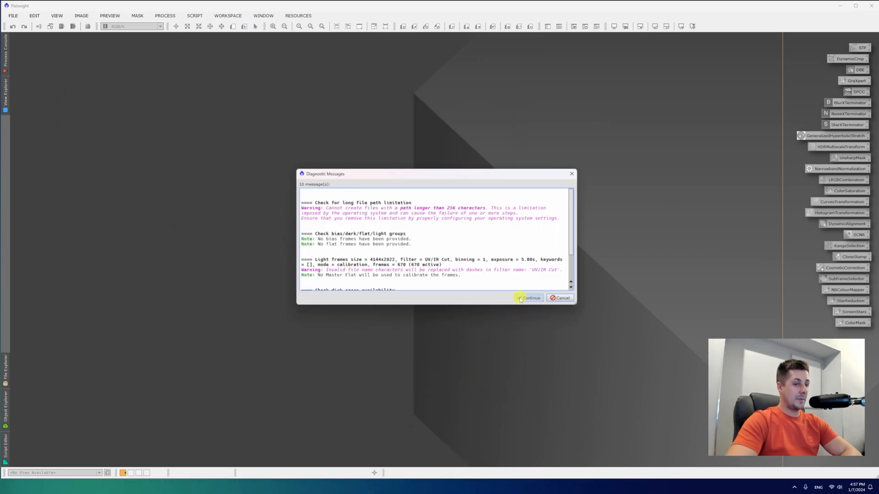
pyautogui.click(527, 298)
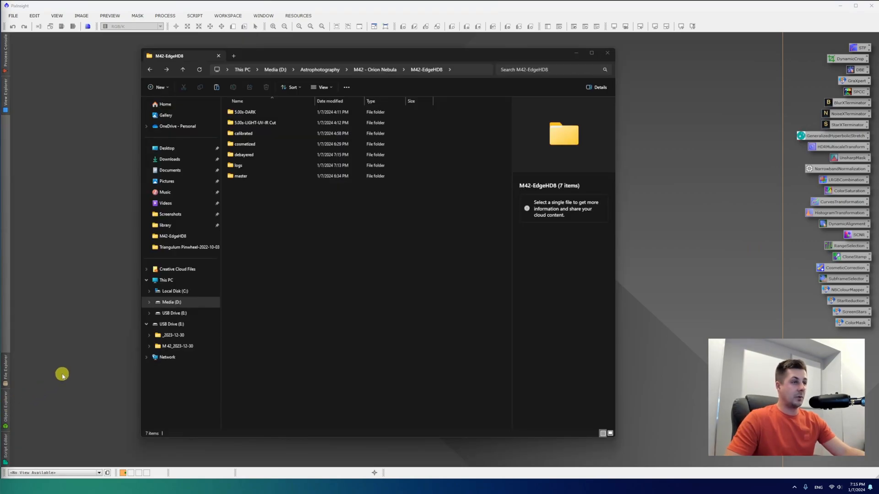
pyautogui.moveTo(81, 363)
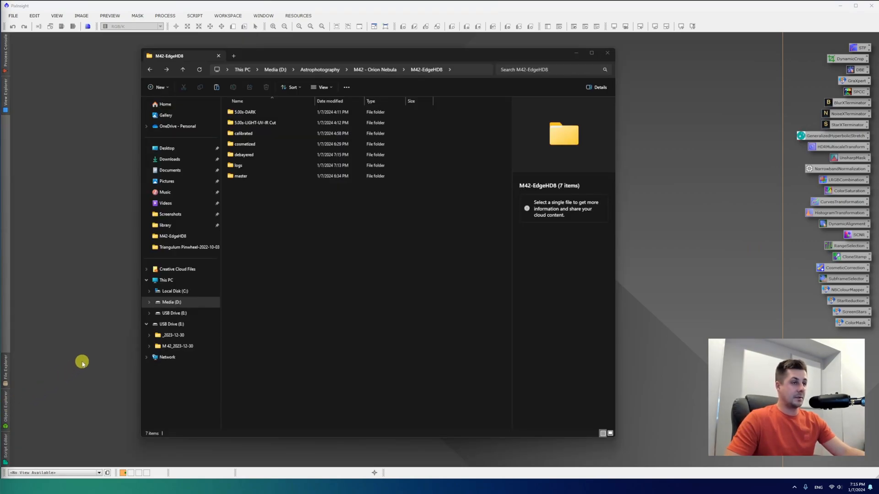
pyautogui.moveTo(343, 249)
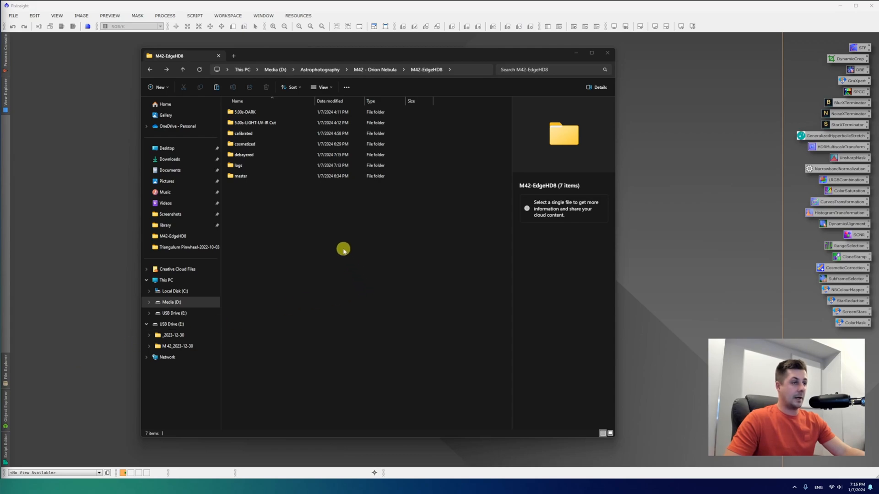
pyautogui.moveTo(298, 212)
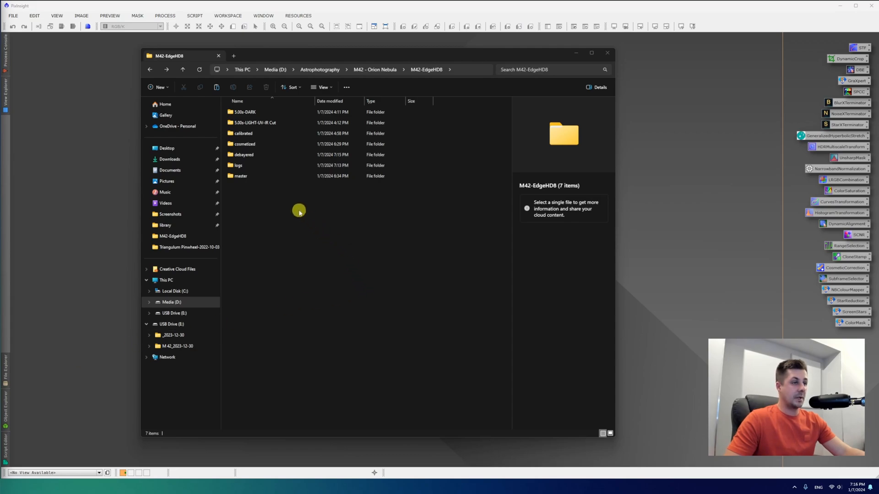
# Step: Inspect the 670 frames in the M42-EdgeHD8 debayered folder, then close Explorer
pyautogui.click(244, 144)
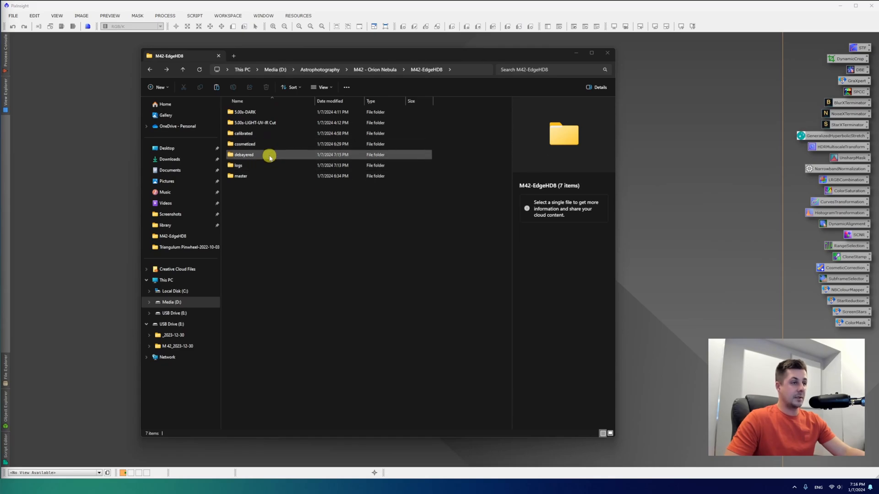
pyautogui.doubleClick(243, 154)
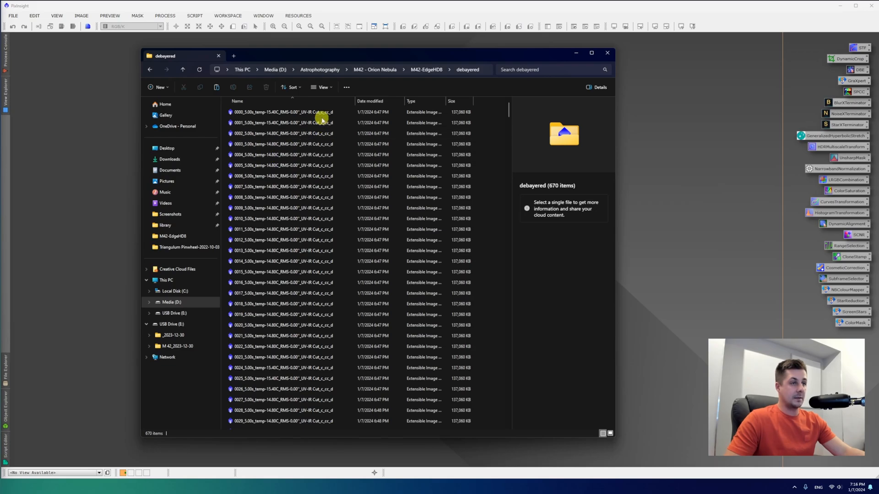
pyautogui.moveTo(322, 111)
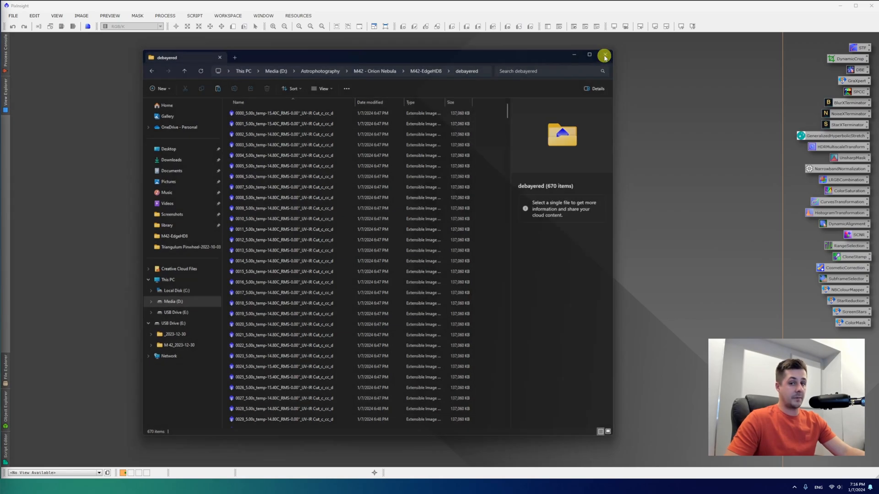
pyautogui.click(605, 55)
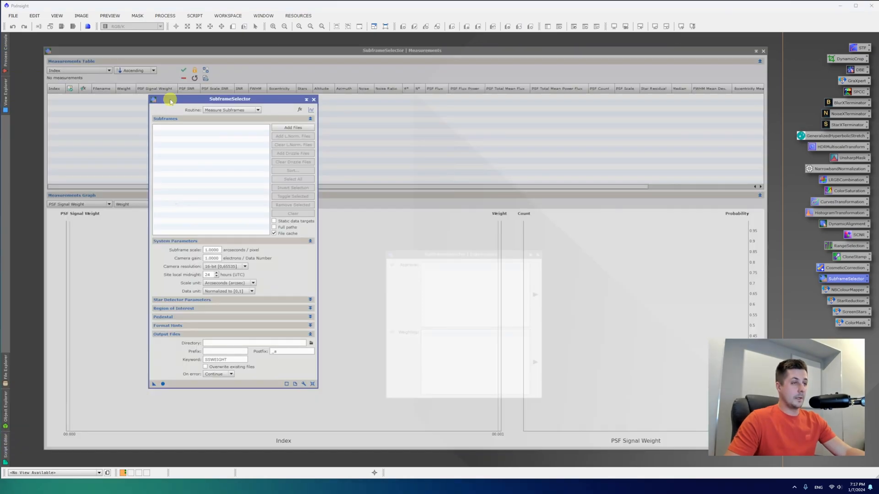
# Step: Add all debayered frames to SubframeSelector and run the Measure Subframes routine
pyautogui.click(293, 127)
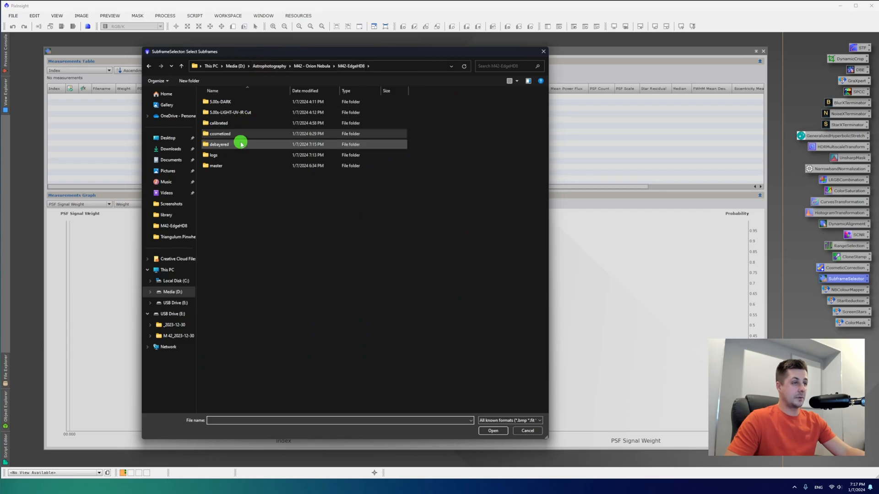
pyautogui.doubleClick(218, 143)
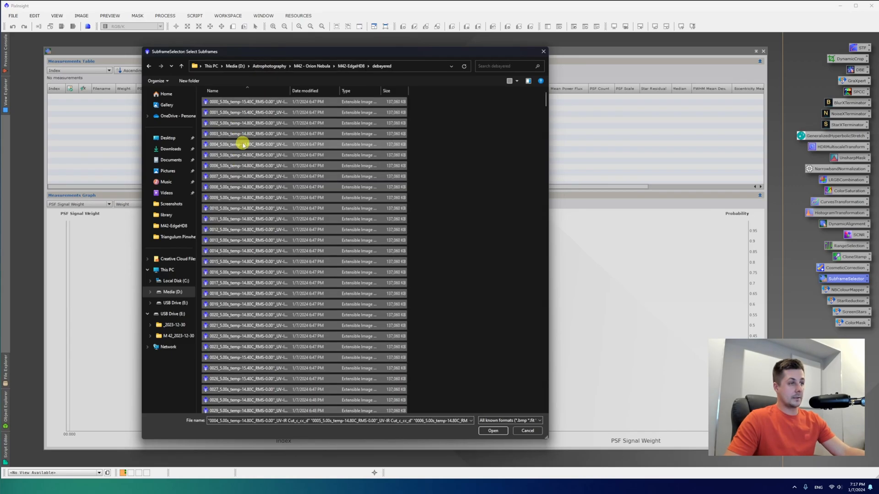
pyautogui.click(492, 430)
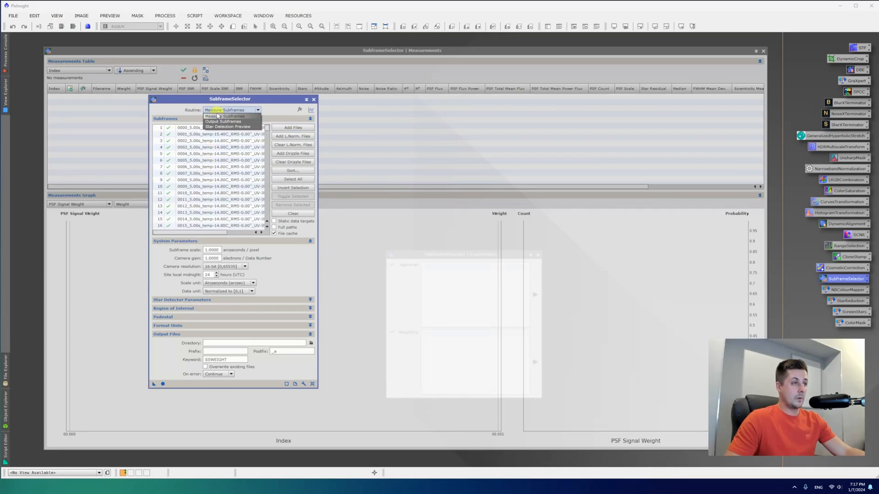
pyautogui.moveTo(223, 117)
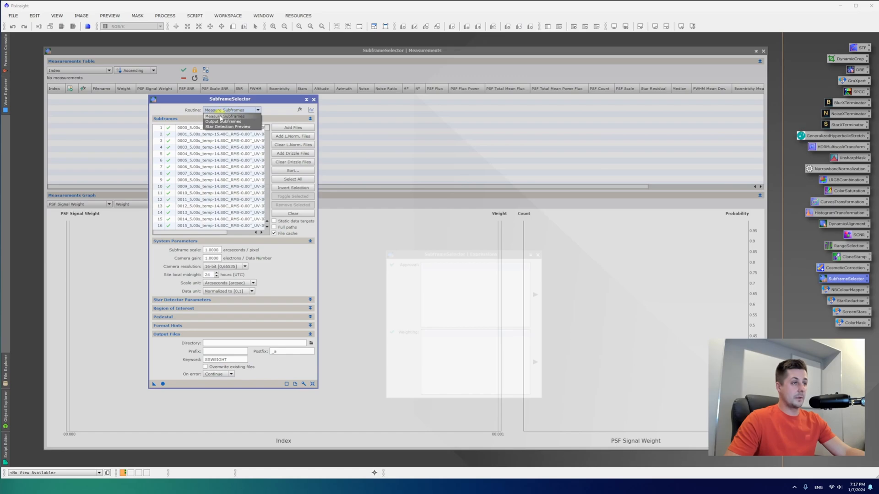
pyautogui.click(227, 116)
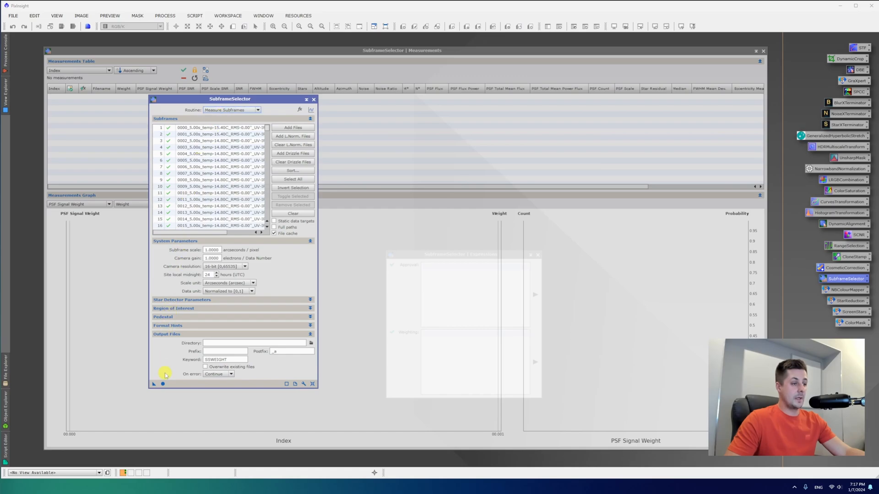
pyautogui.click(153, 383)
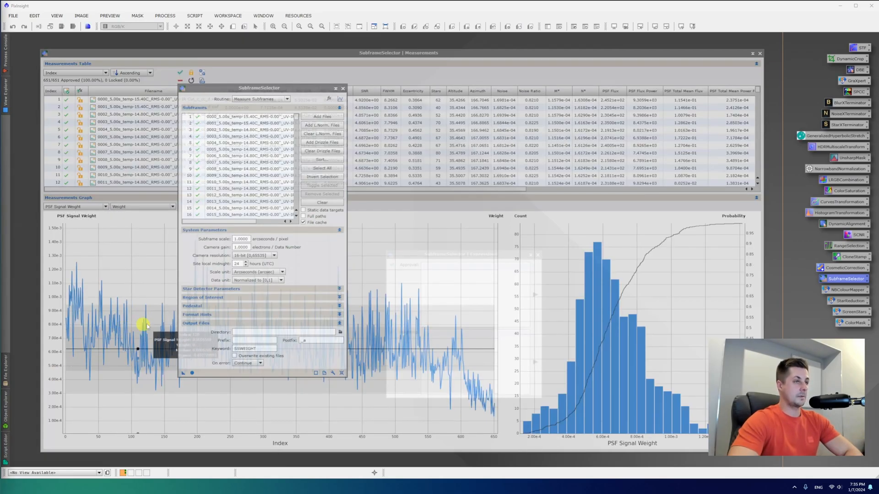
pyautogui.moveTo(172, 308)
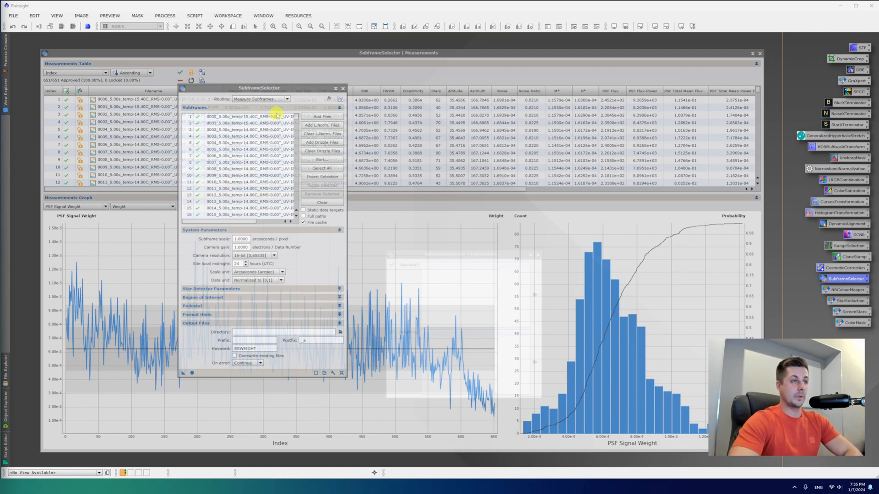
# Step: Move the SubframeSelector panel aside and plot FWHM in the measurements graph
pyautogui.moveTo(260, 88); pyautogui.dragTo(104, 90)
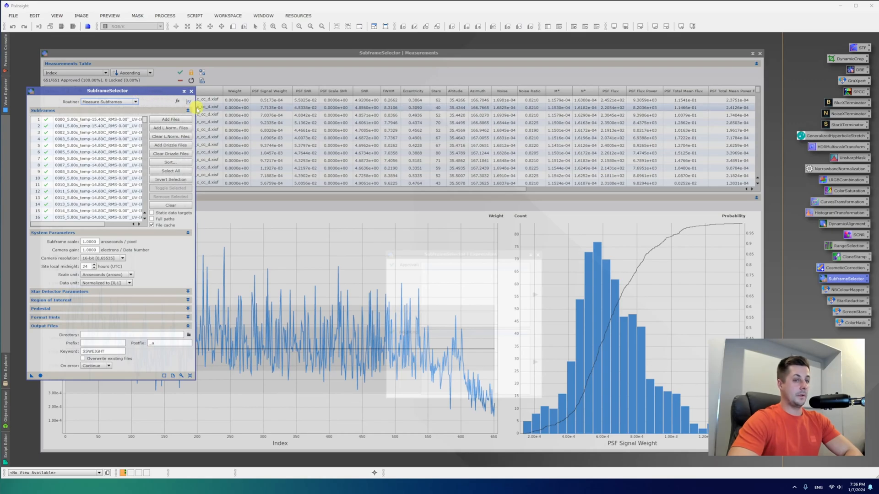
pyautogui.click(192, 90)
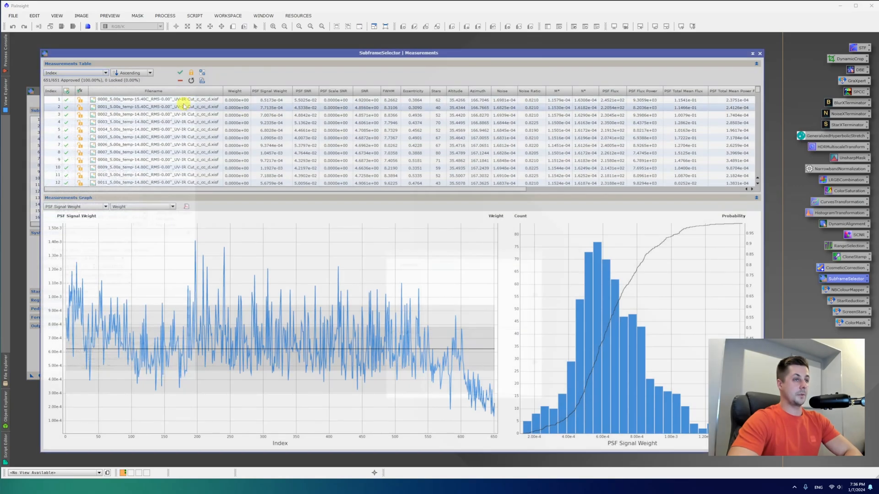
pyautogui.moveTo(184, 200)
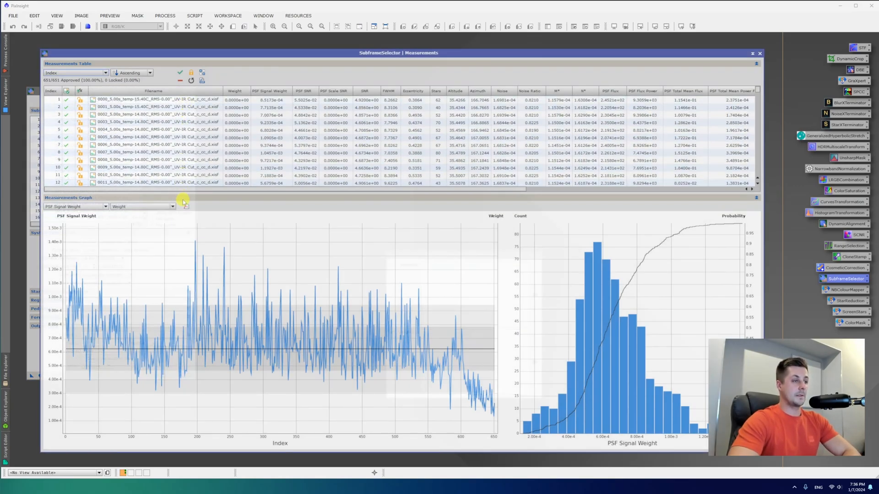
pyautogui.click(105, 206)
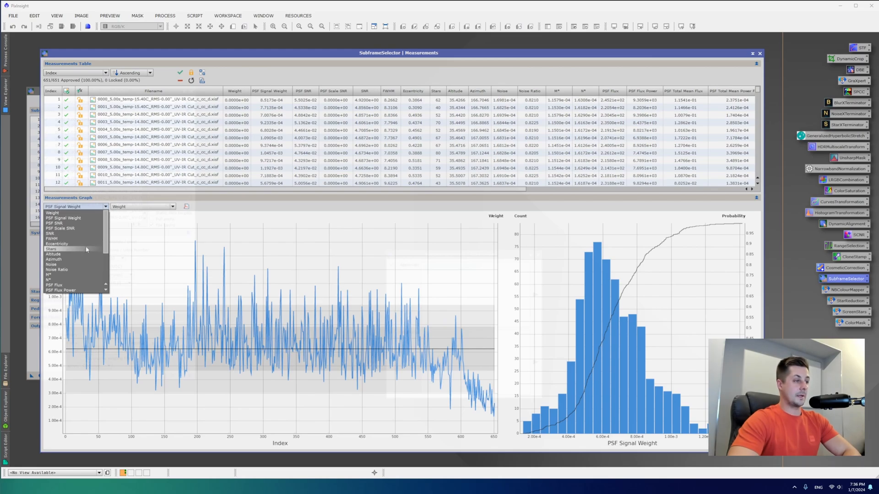
pyautogui.moveTo(84, 238)
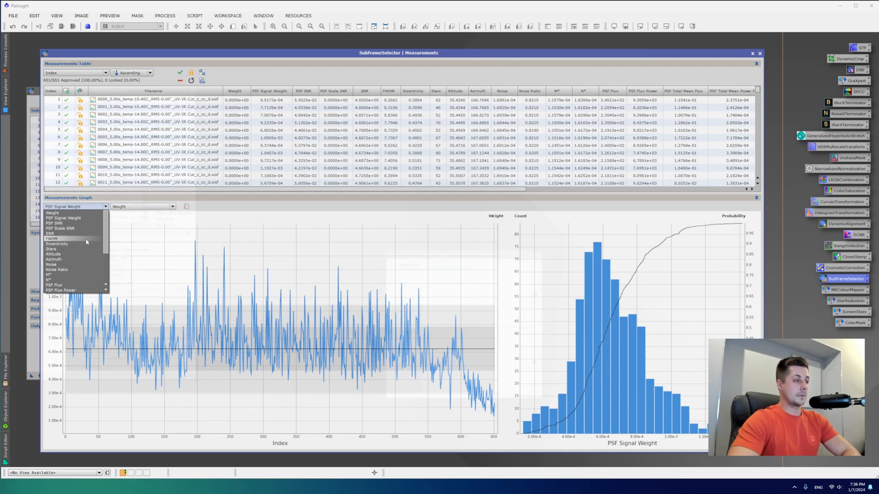
pyautogui.click(51, 238)
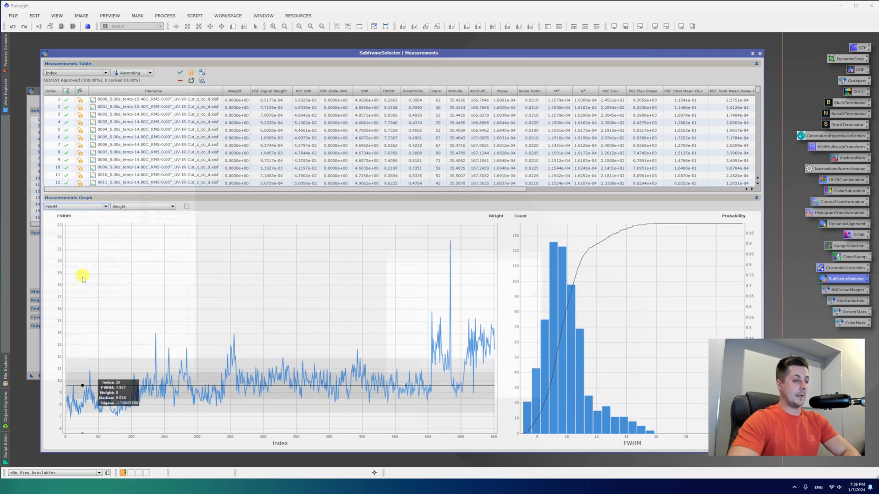
pyautogui.moveTo(119, 360)
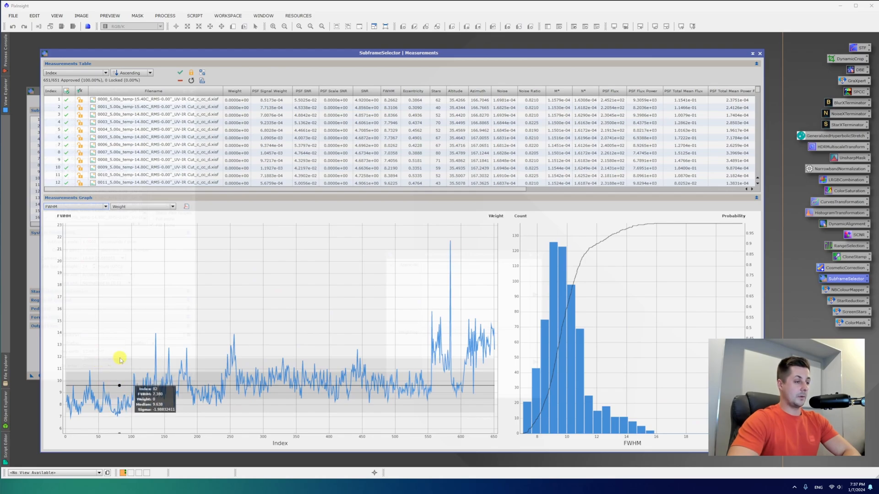
pyautogui.moveTo(156, 358)
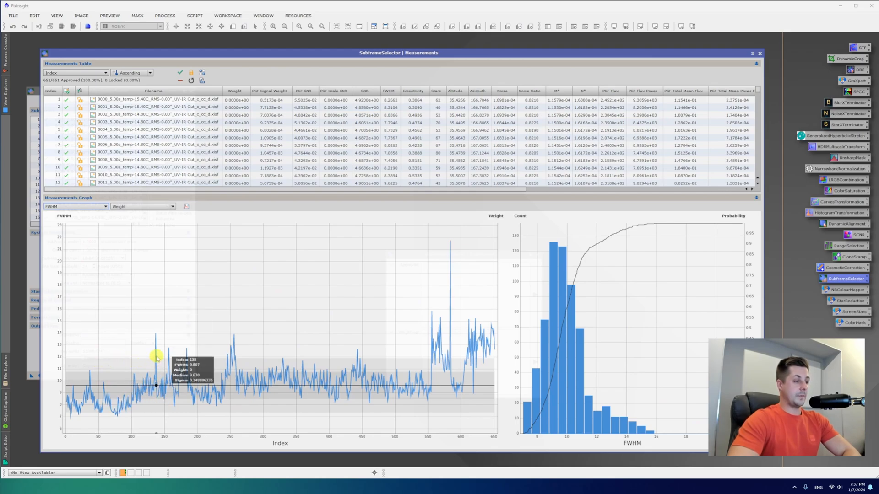
pyautogui.moveTo(214, 381)
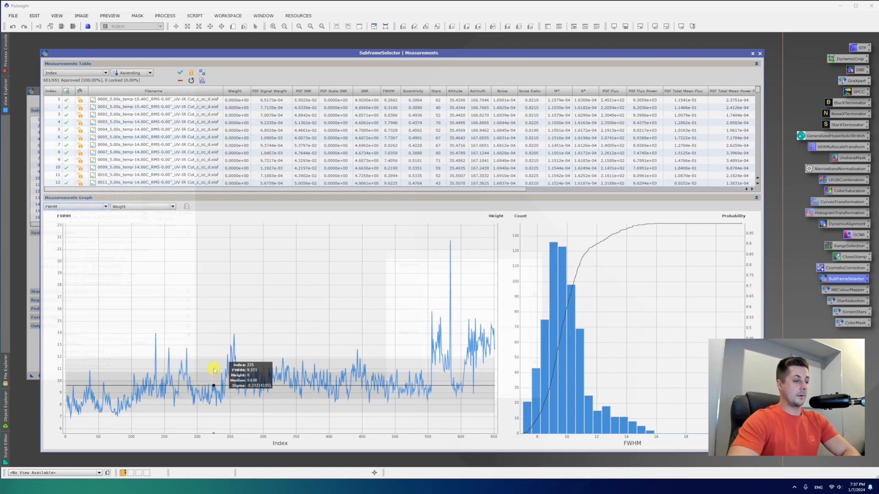
pyautogui.moveTo(213, 363)
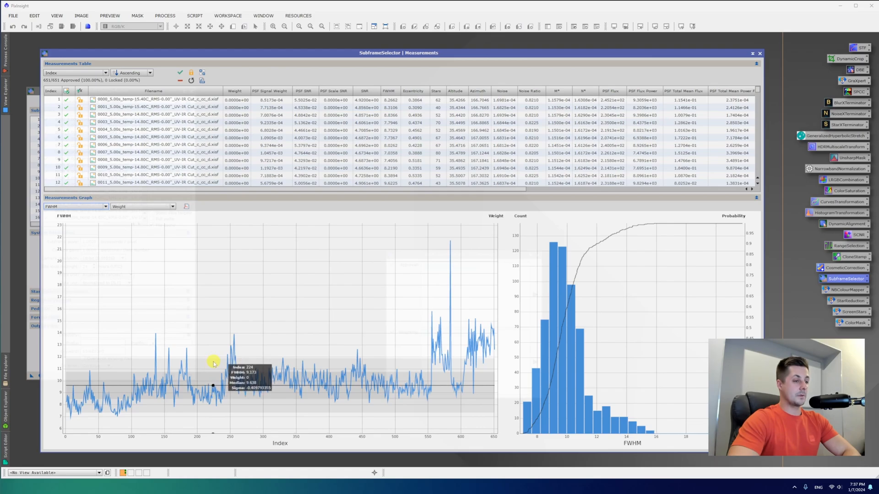
pyautogui.moveTo(203, 370)
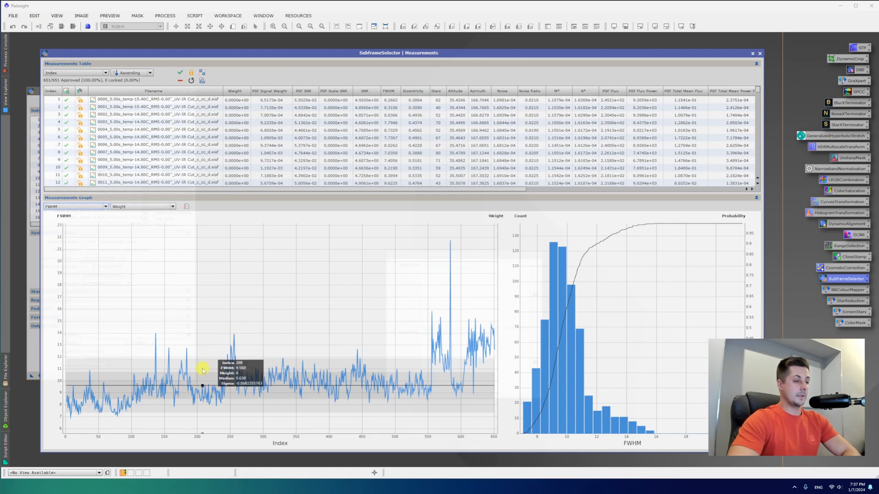
pyautogui.moveTo(204, 375)
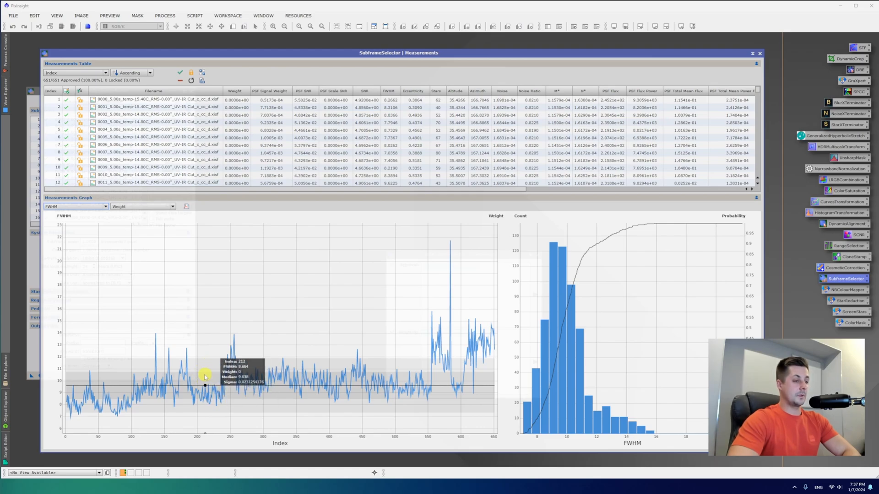
pyautogui.moveTo(209, 374)
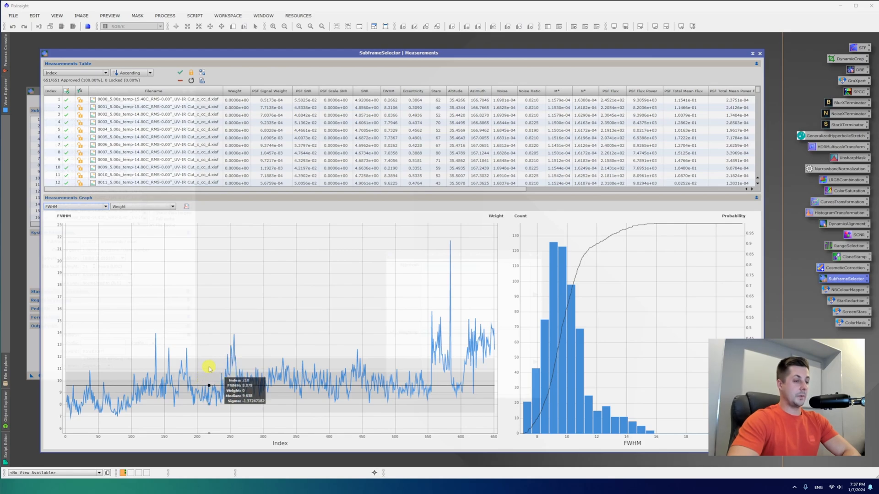
pyautogui.moveTo(72, 367)
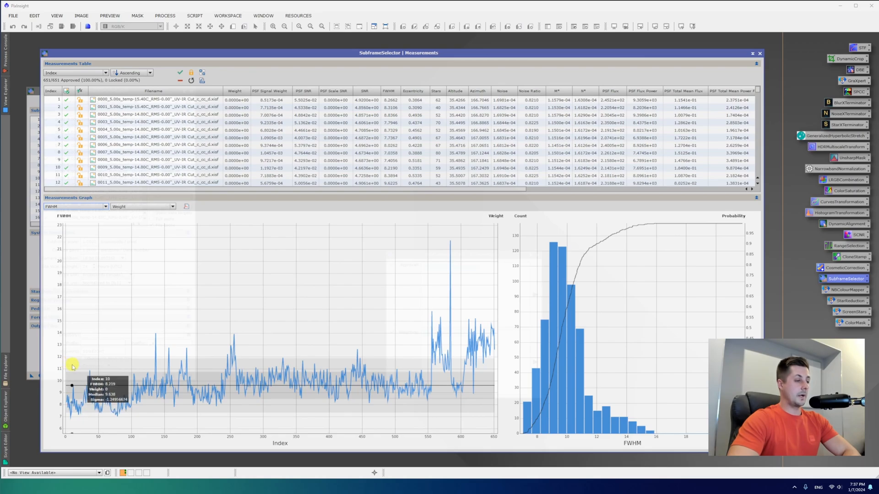
pyautogui.moveTo(69, 366)
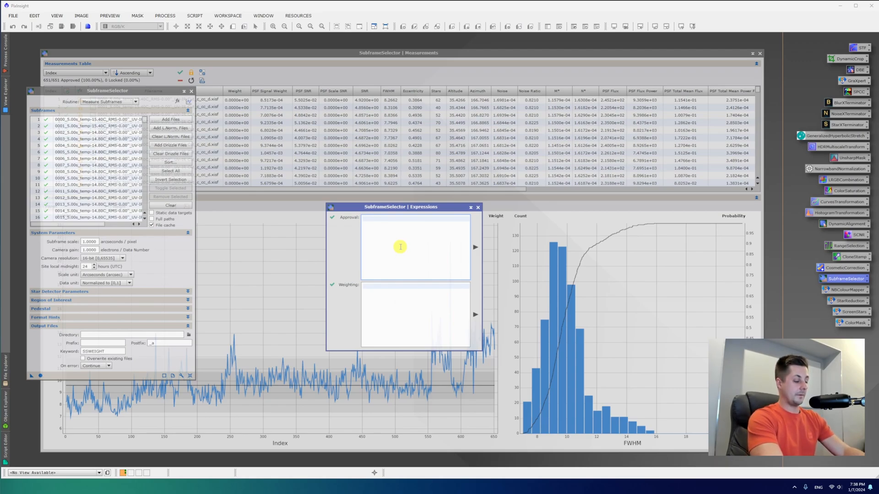
# Step: Apply the approval expression FWHM < 11.50, leaving 575 of 651 subframes approved
pyautogui.write('FWHM < 11.50')
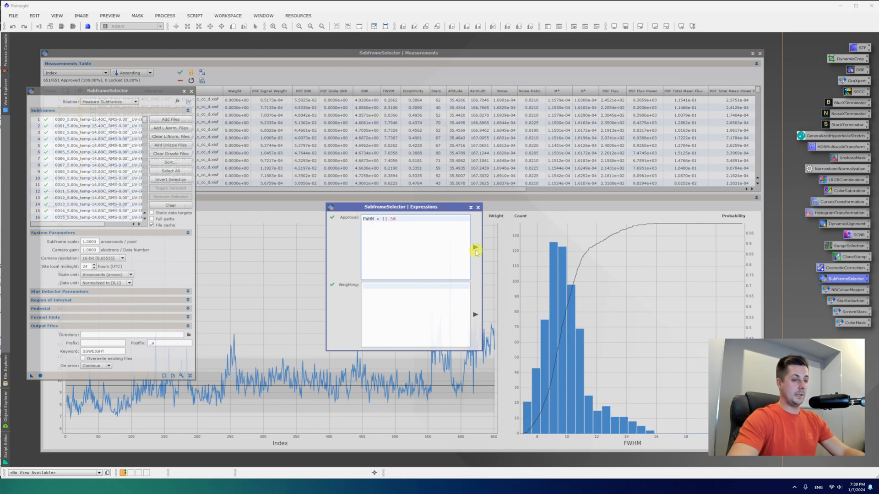
pyautogui.moveTo(475, 248)
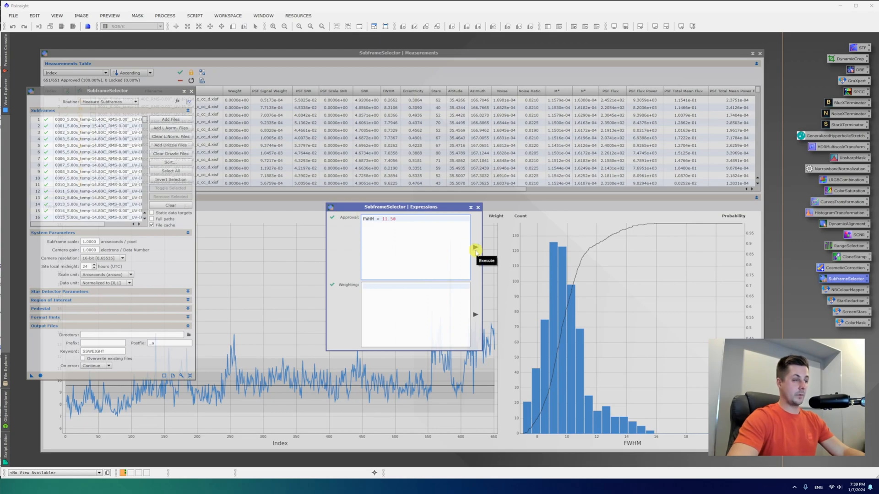
pyautogui.click(475, 247)
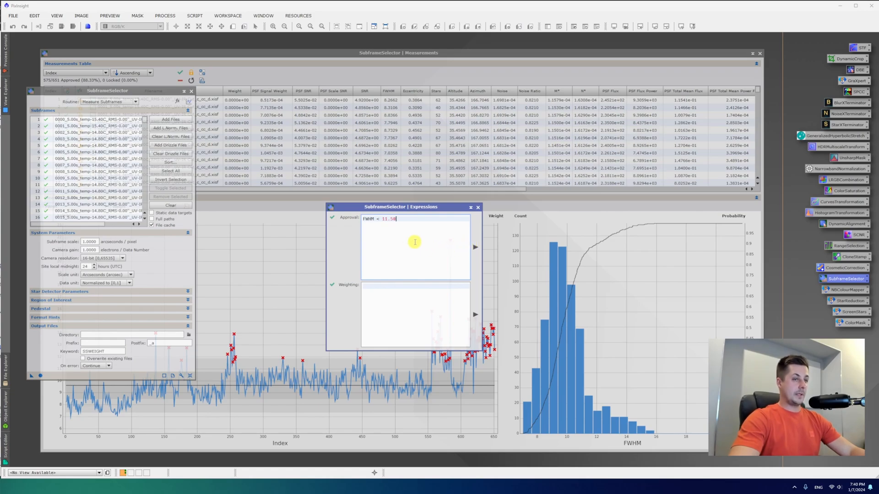
pyautogui.moveTo(48, 84)
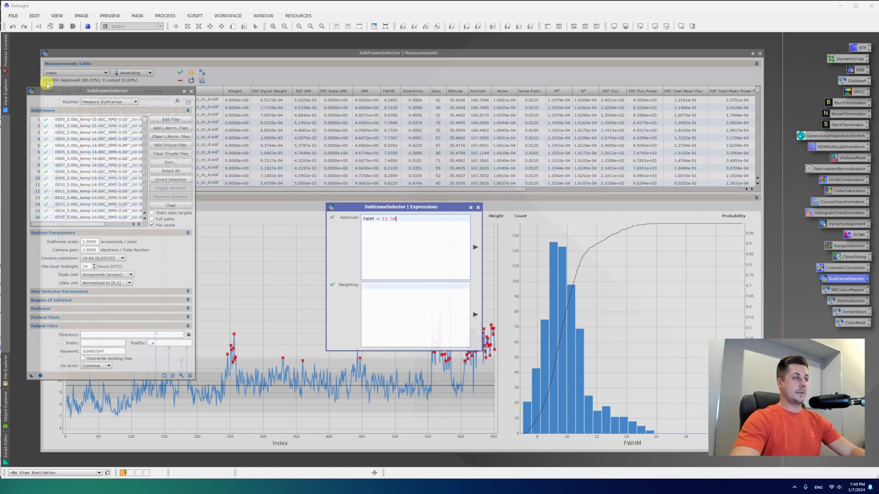
pyautogui.moveTo(392, 251)
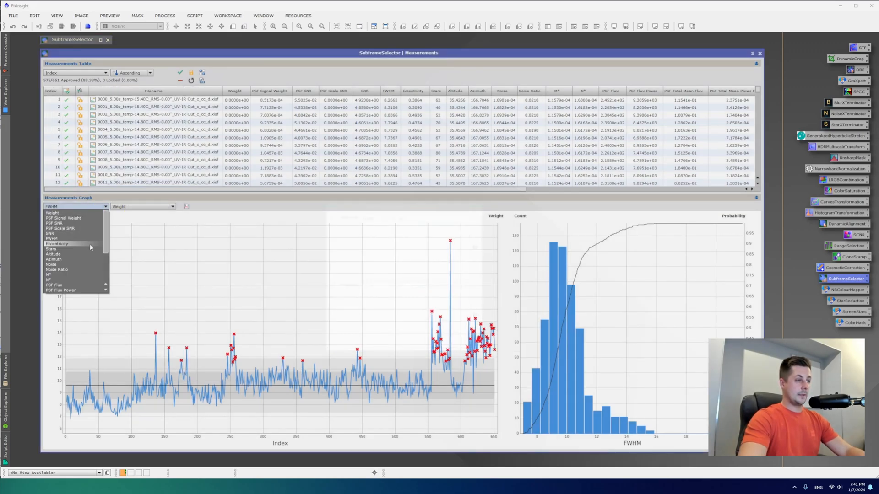
# Step: Plot Eccentricity per frame in the measurements graph
pyautogui.click(56, 243)
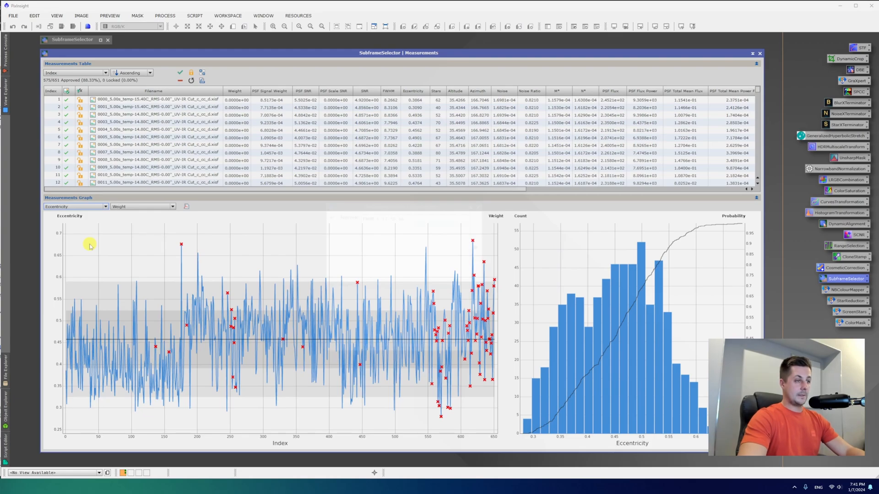
pyautogui.moveTo(188, 259)
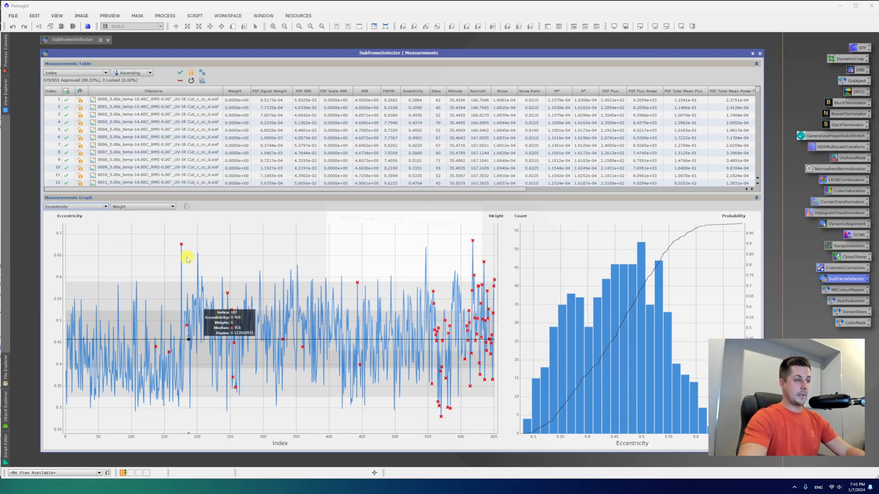
pyautogui.moveTo(181, 245)
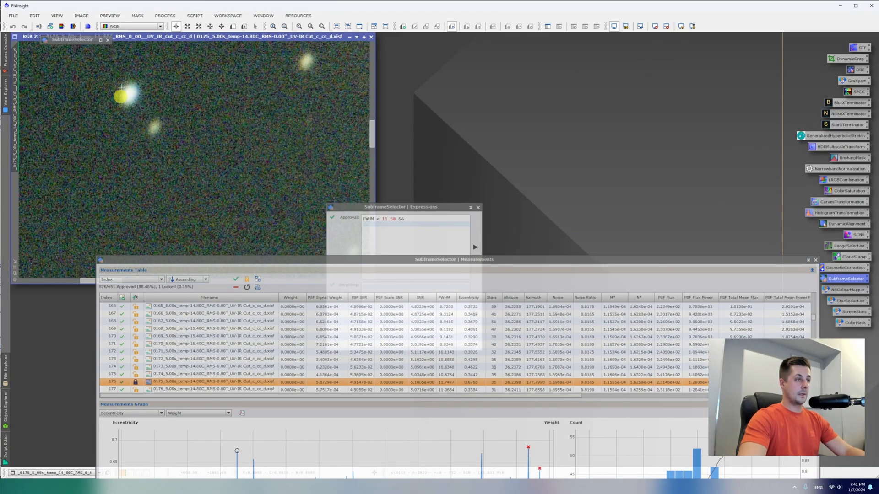
pyautogui.moveTo(142, 106)
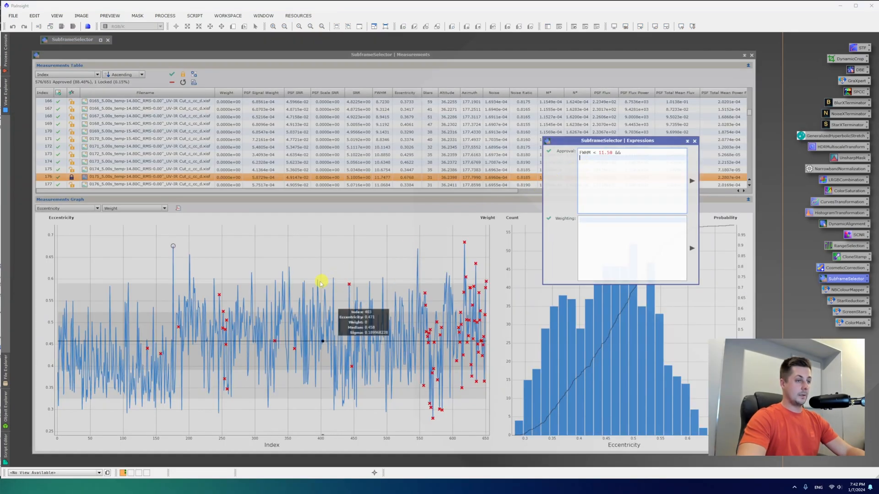
pyautogui.moveTo(76, 306)
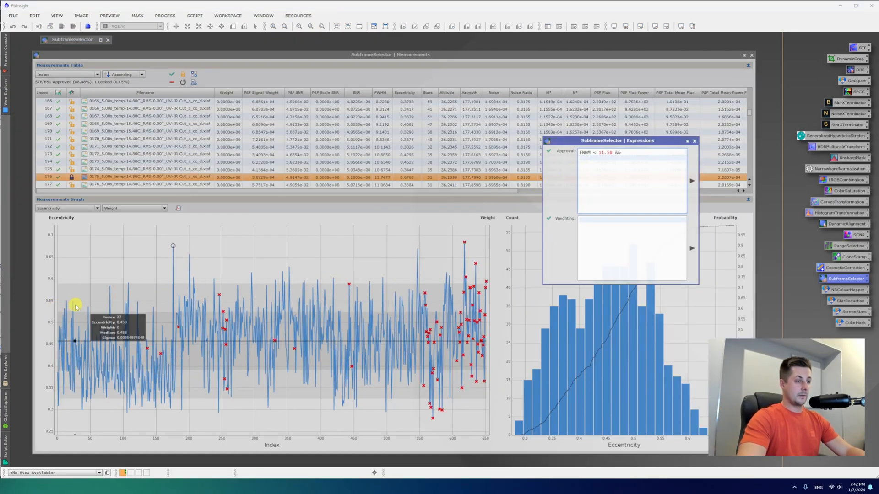
pyautogui.moveTo(58, 306)
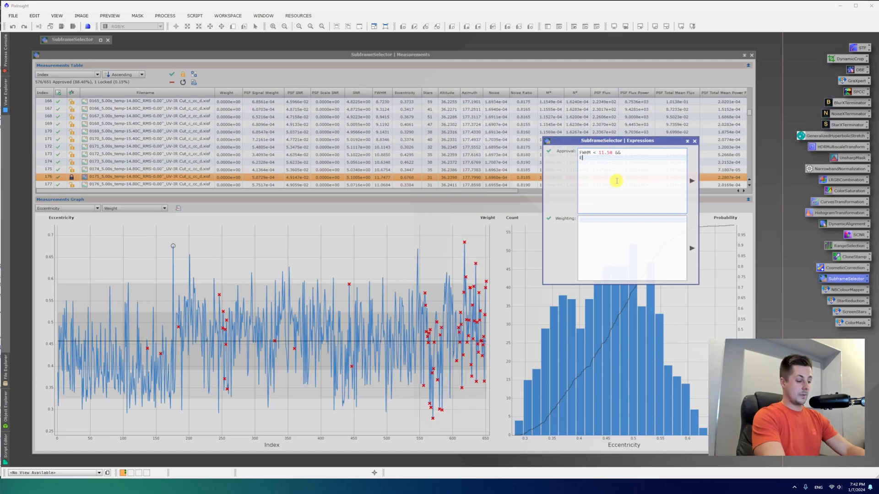
# Step: Extend the approval expression with Eccentricity < 0.57
pyautogui.write('Eccentrici')
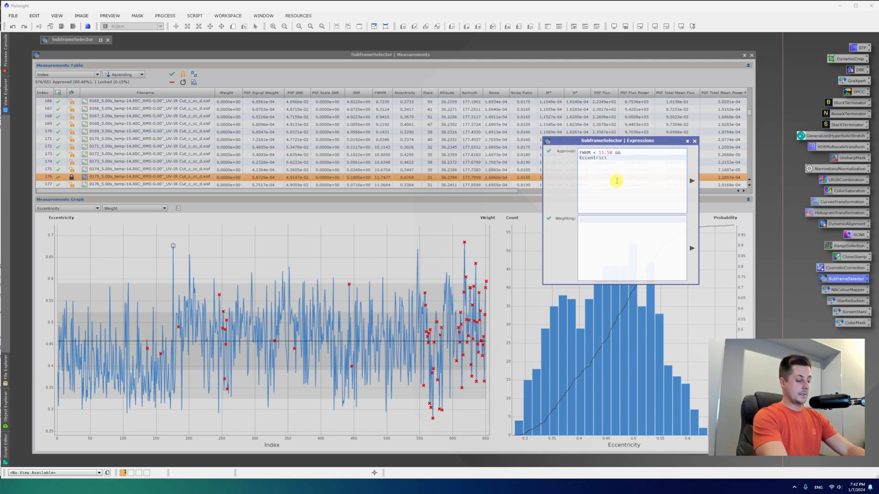
pyautogui.write('ty <')
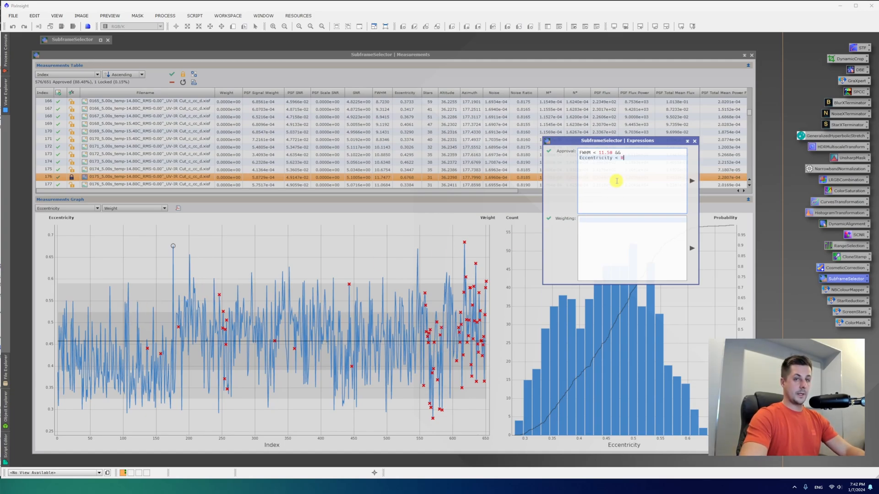
pyautogui.write('0.57')
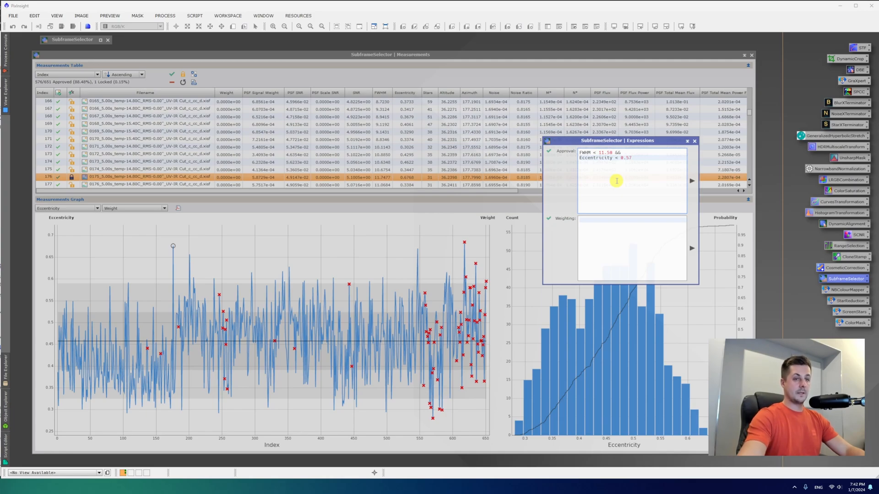
pyautogui.moveTo(690, 181)
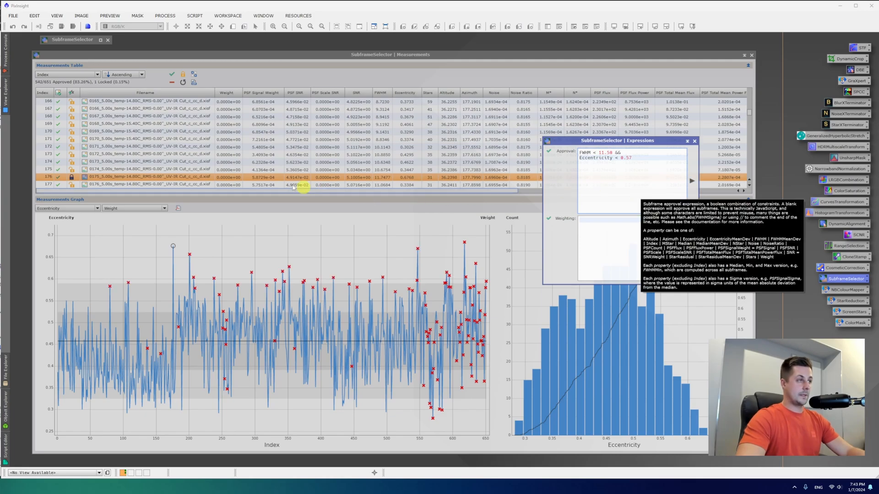
pyautogui.moveTo(163, 256)
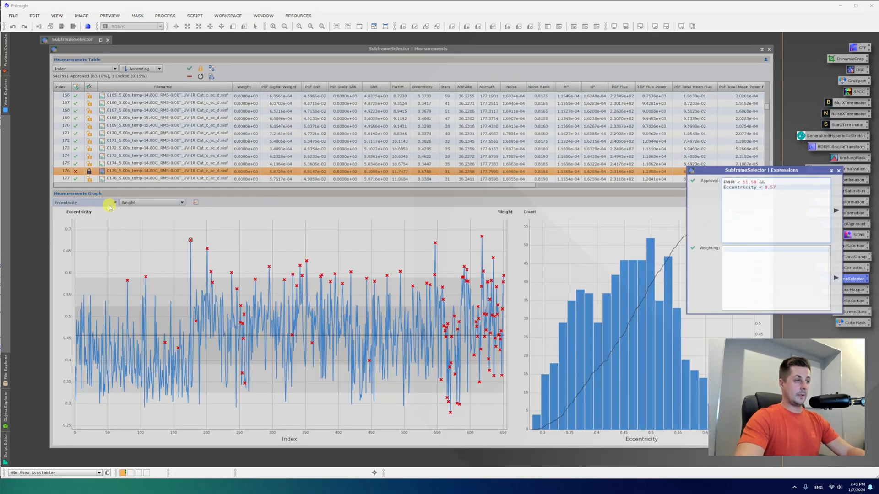
# Step: Plot Stars per frame in the measurements graph instead of Eccentricity
pyautogui.click(84, 202)
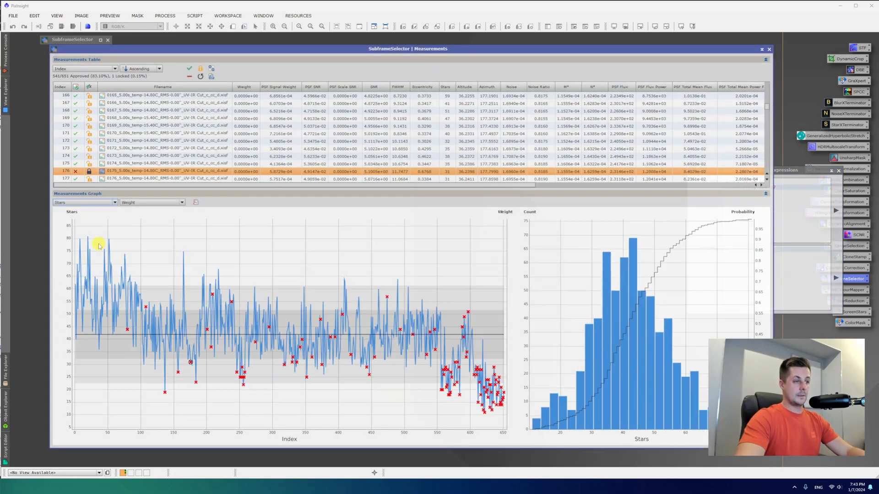
pyautogui.moveTo(99, 271)
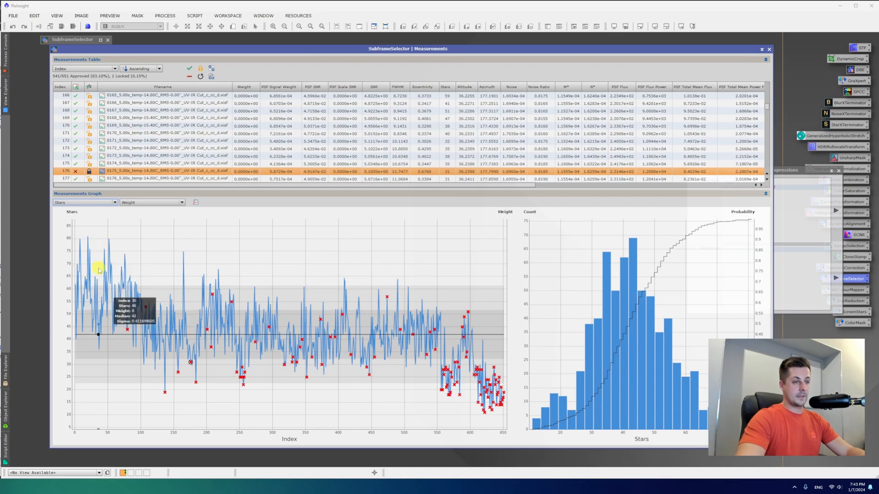
pyautogui.moveTo(151, 376)
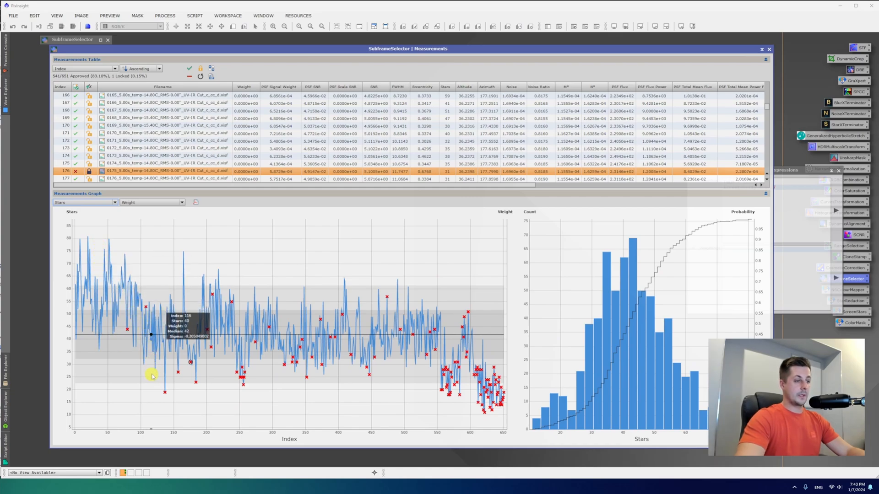
pyautogui.moveTo(159, 367)
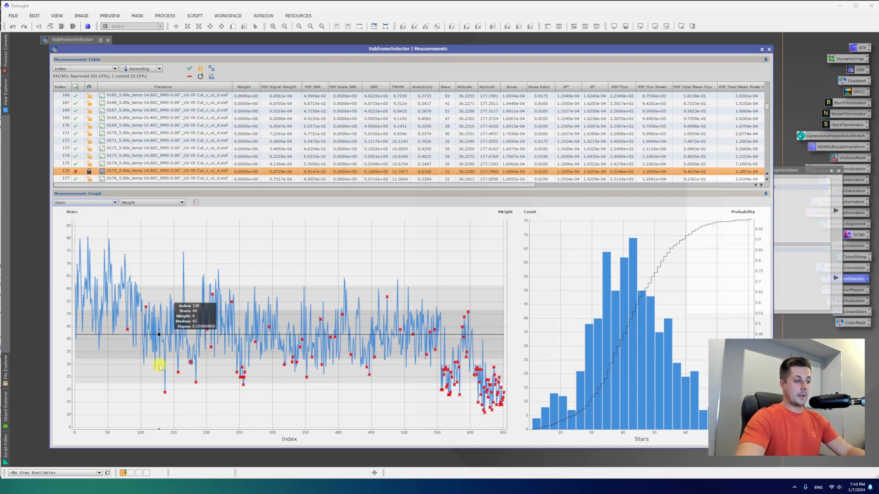
pyautogui.moveTo(149, 359)
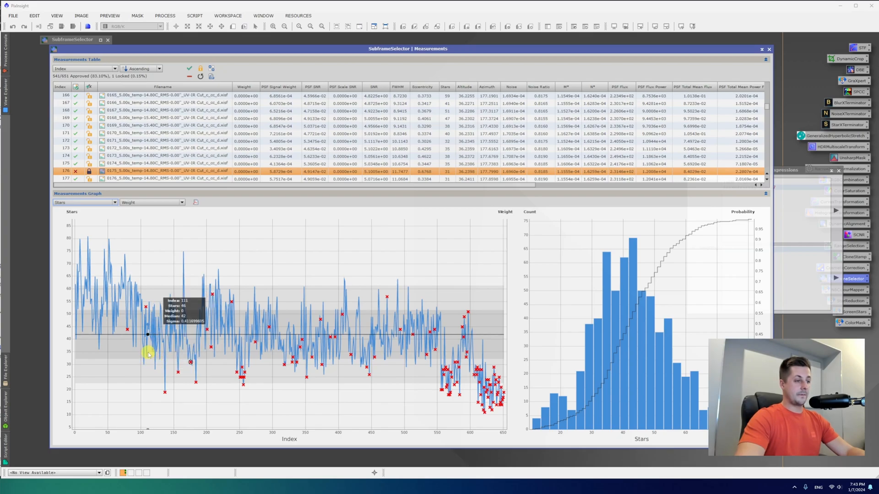
pyautogui.moveTo(739, 238)
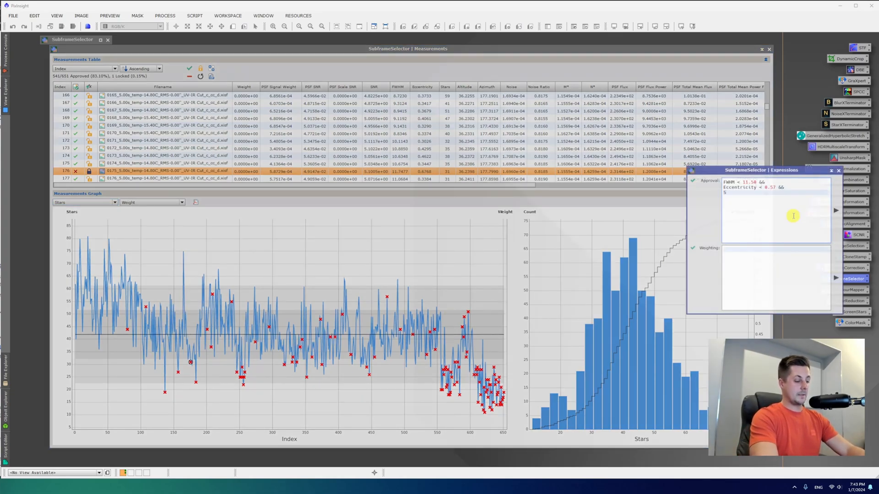
# Step: Add Stars > 30 to the approval expression and apply it, cutting approvals to 421 of 651
pyautogui.write('tars >')
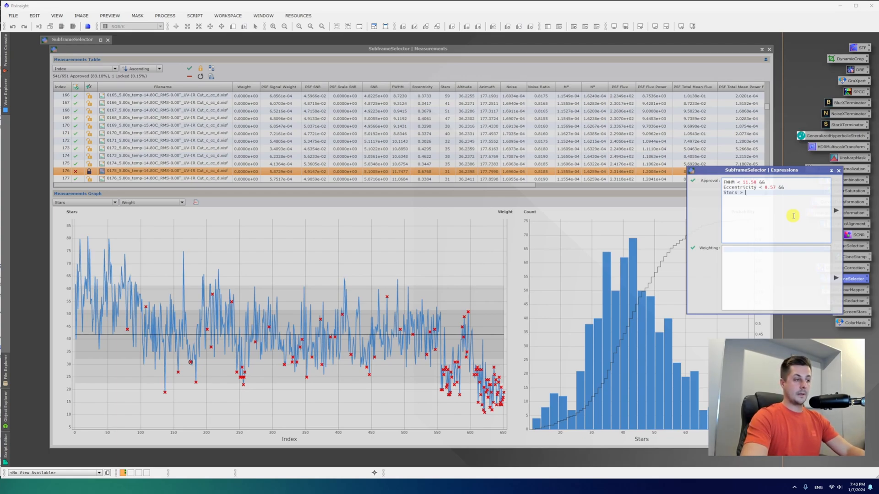
pyautogui.write('30')
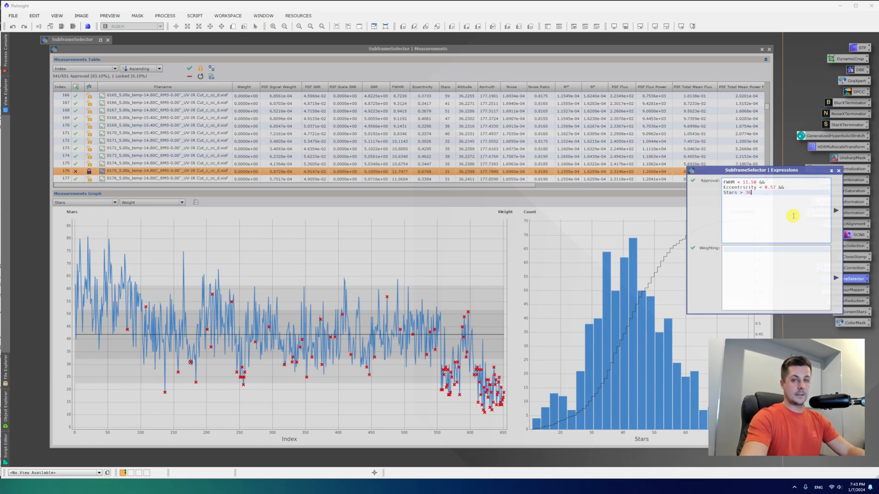
pyautogui.click(836, 213)
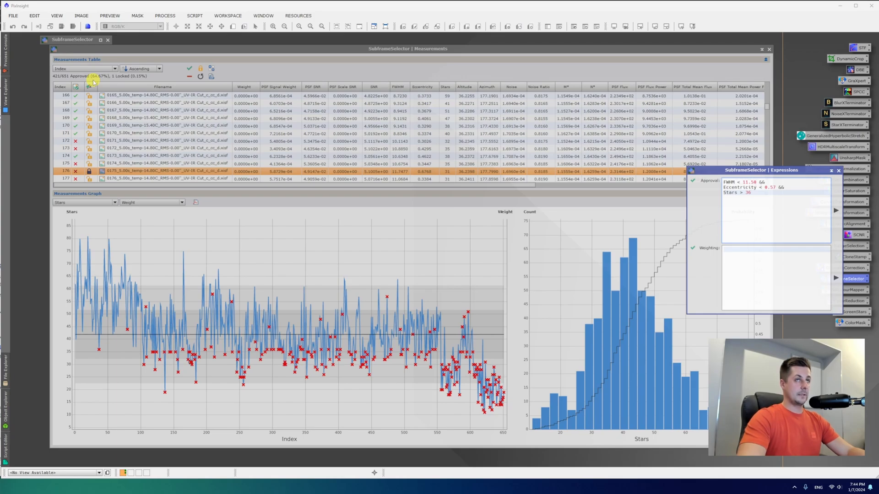
pyautogui.click(750, 192)
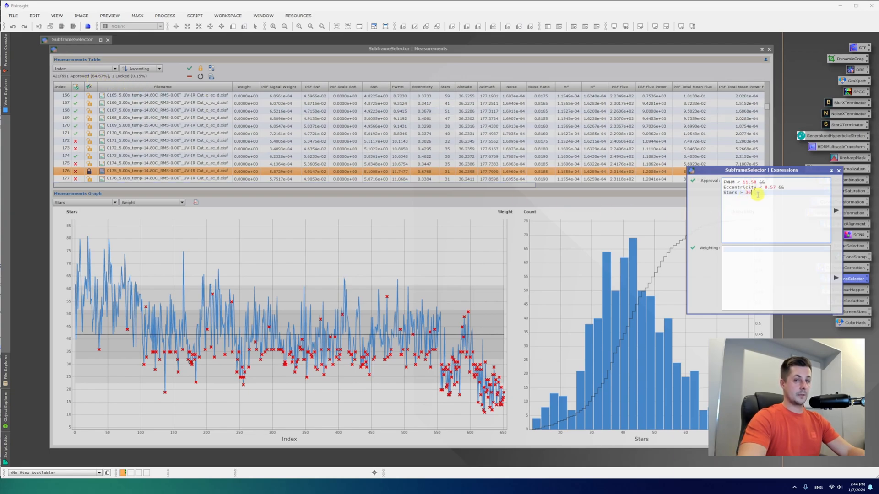
pyautogui.moveTo(773, 213)
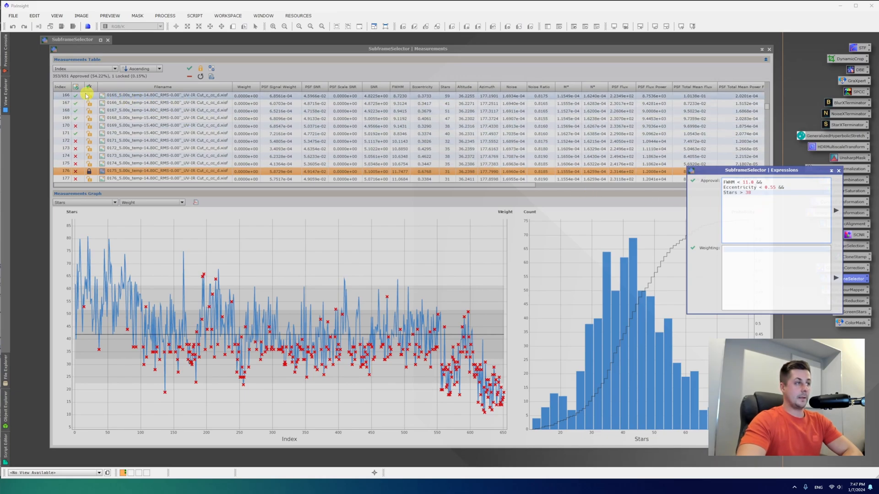
pyautogui.moveTo(56, 83)
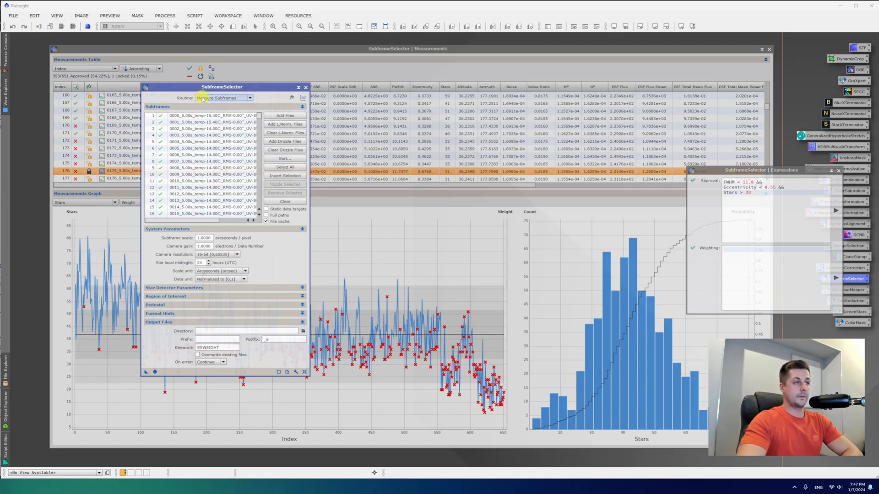
# Step: Set Routine to Output Subframes with a new approved folder in M42-EdgeHD8 as destination
pyautogui.click(224, 98)
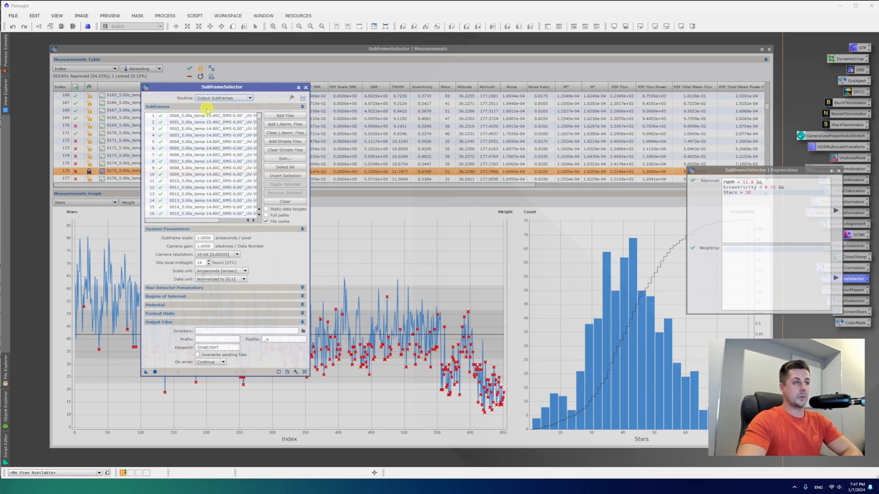
pyautogui.moveTo(303, 333)
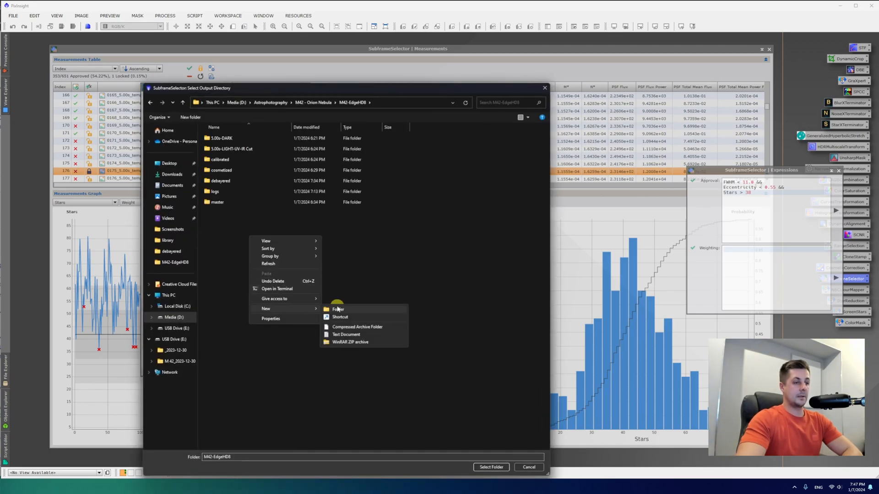
pyautogui.click(338, 309)
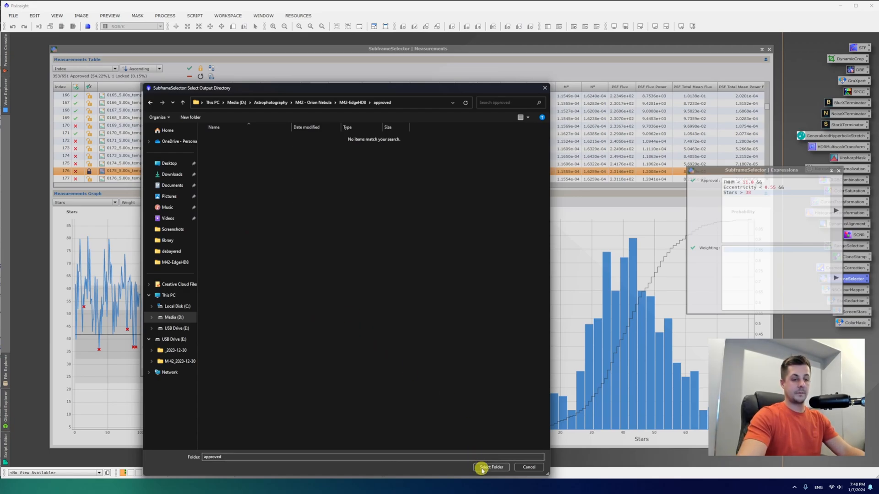
pyautogui.click(490, 467)
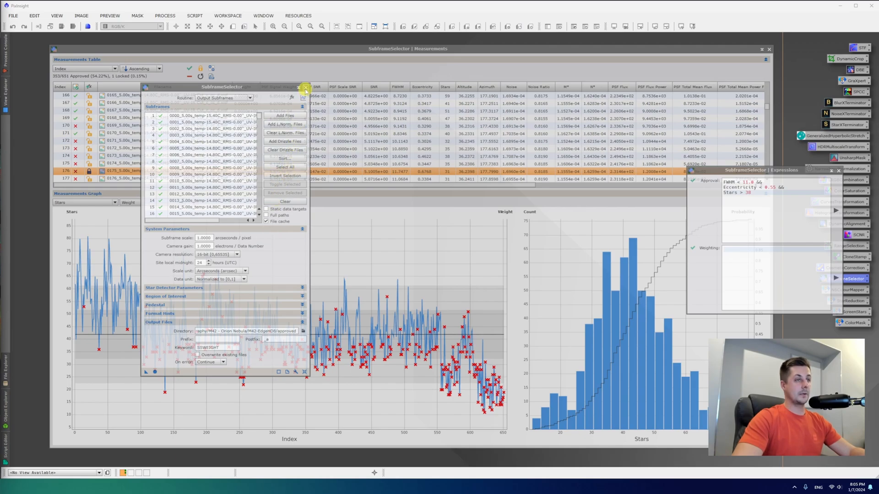
pyautogui.click(284, 116)
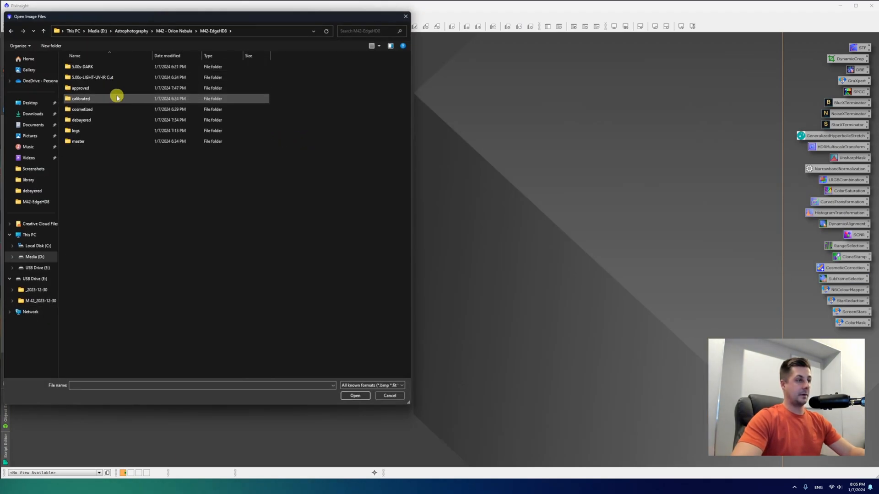
# Step: Verify the approved folder contains 353 subframe files, then close the Explorer window
pyautogui.doubleClick(79, 88)
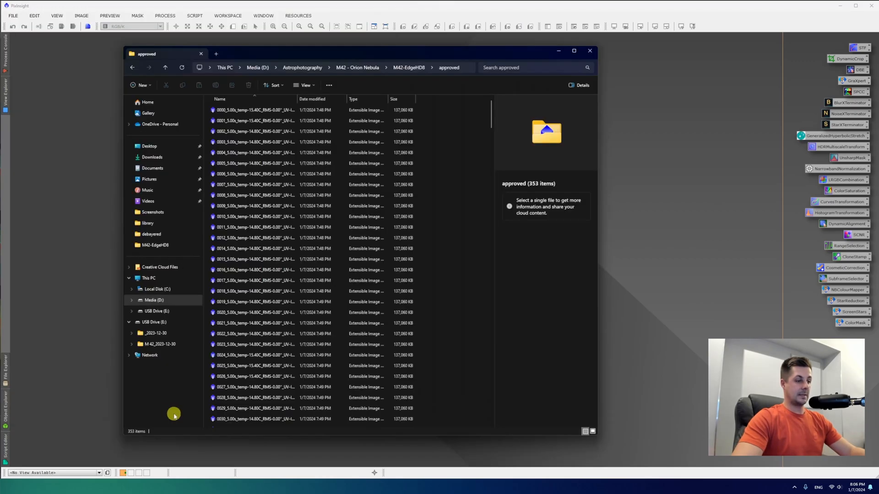
pyautogui.moveTo(421, 222)
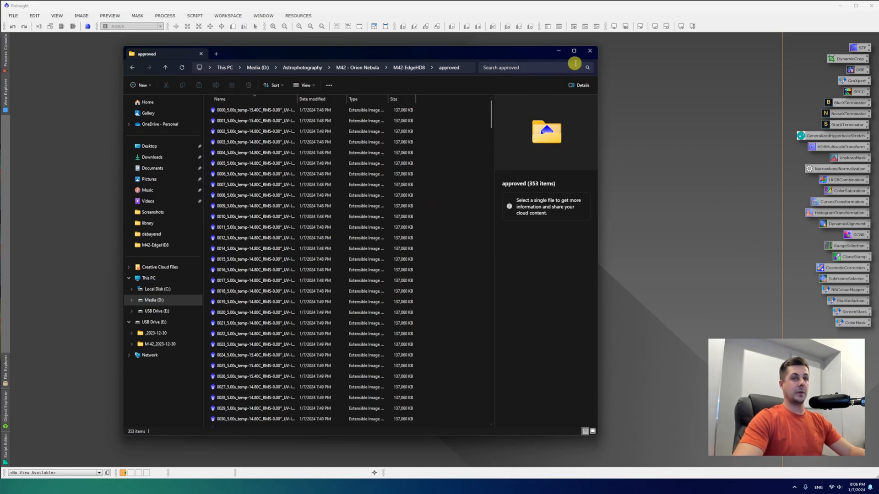
pyautogui.click(194, 15)
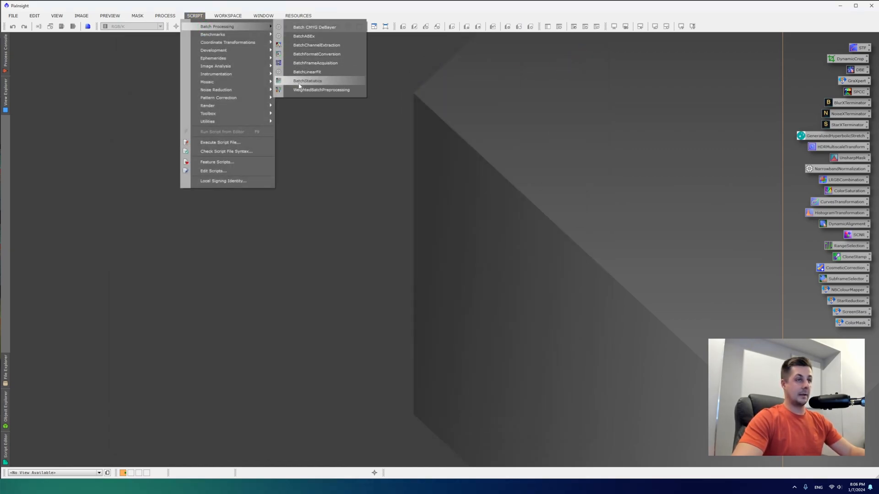
pyautogui.moveTo(321, 90)
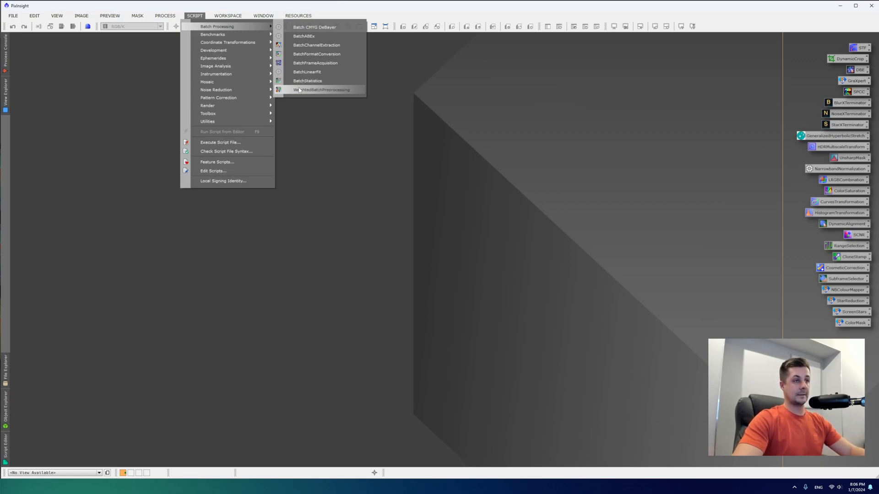
pyautogui.moveTo(284, 92)
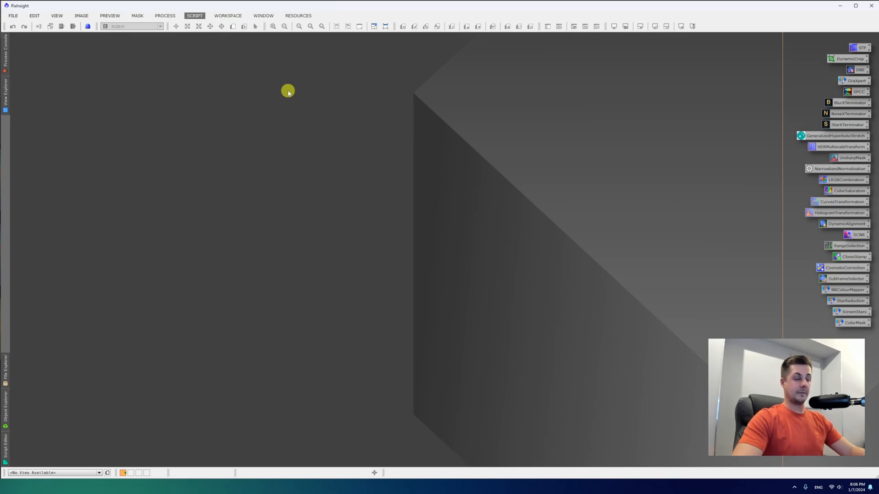
# Step: Launch WeightedBatchPreprocessing and load the 353 approved subframes as light frames
pyautogui.click(194, 16)
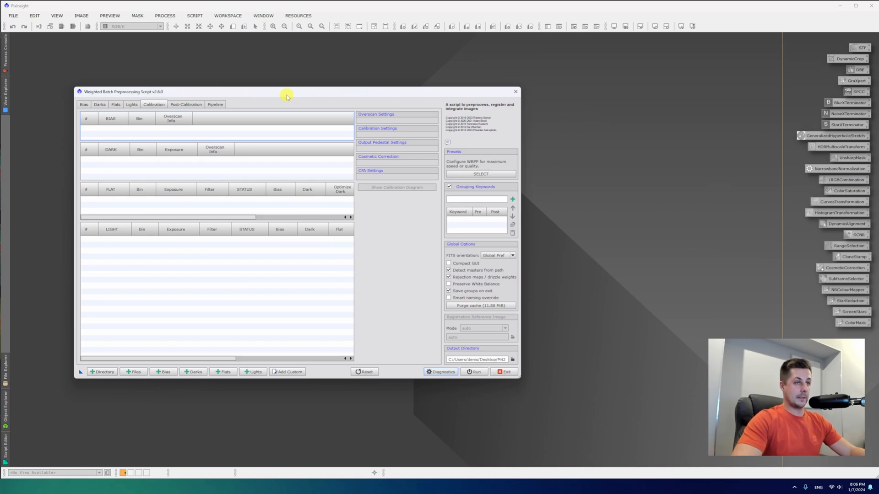
pyautogui.moveTo(280, 148)
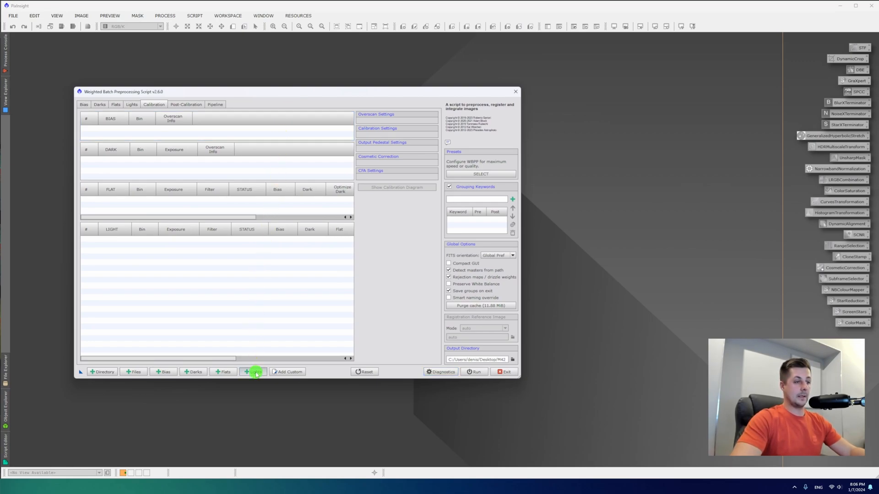
pyautogui.click(246, 371)
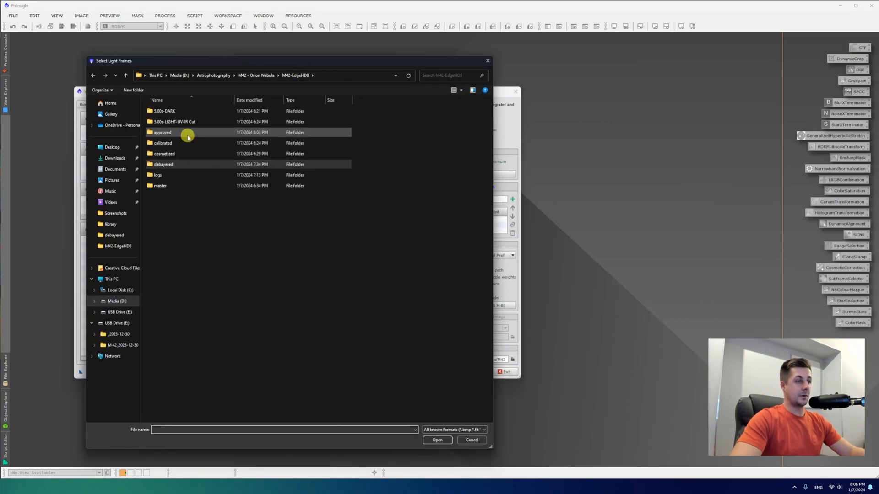
pyautogui.click(472, 440)
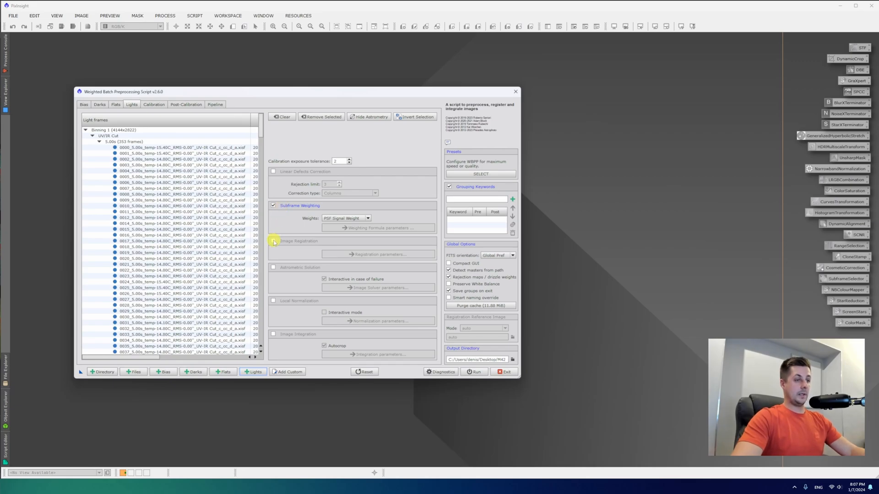
# Step: Enable Image Registration, Astrometric Solution, Local Normalization and Image Integration
pyautogui.click(274, 241)
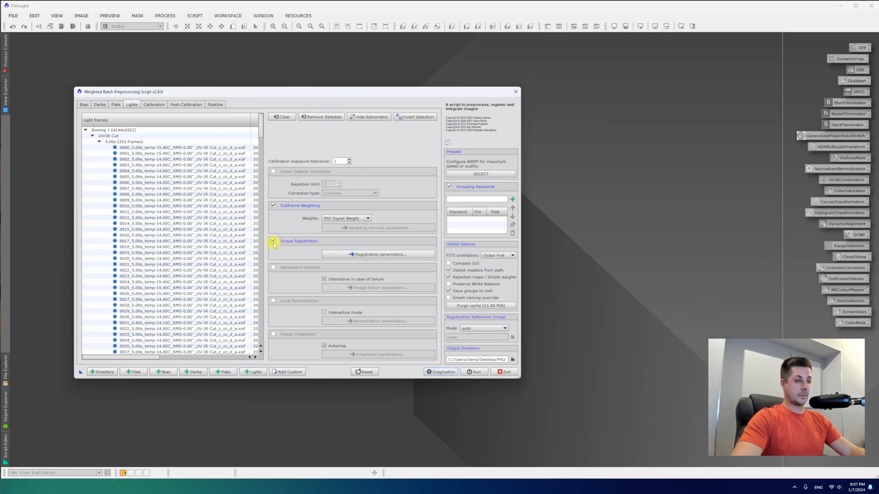
pyautogui.moveTo(273, 244)
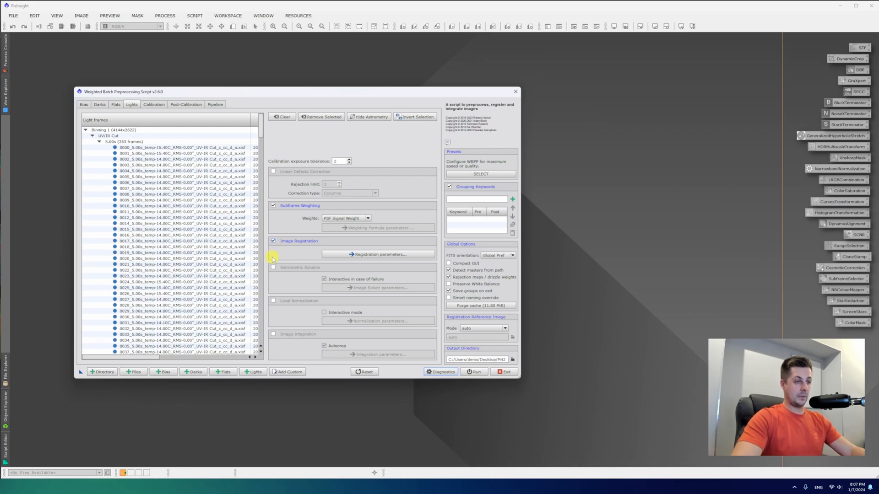
pyautogui.click(272, 267)
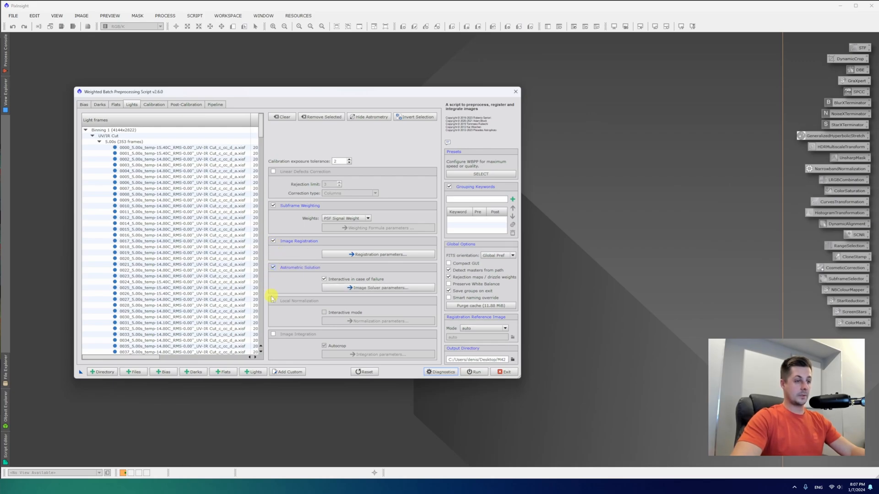
pyautogui.click(272, 301)
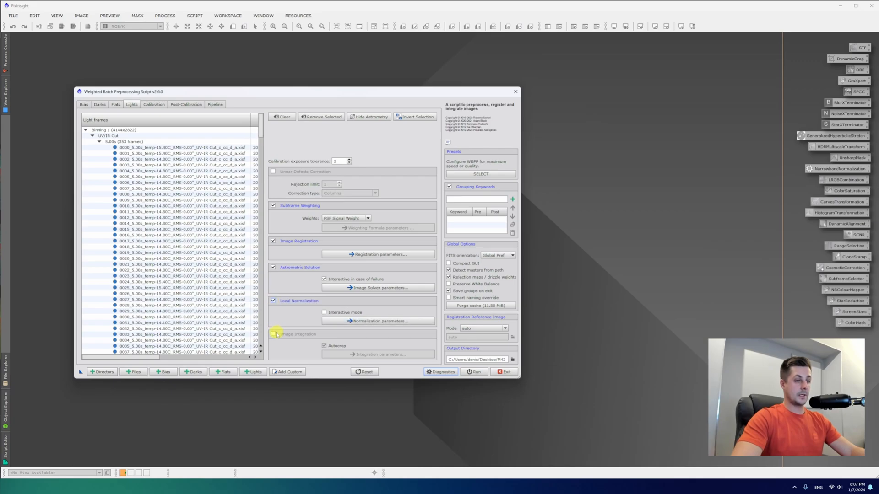
pyautogui.click(273, 334)
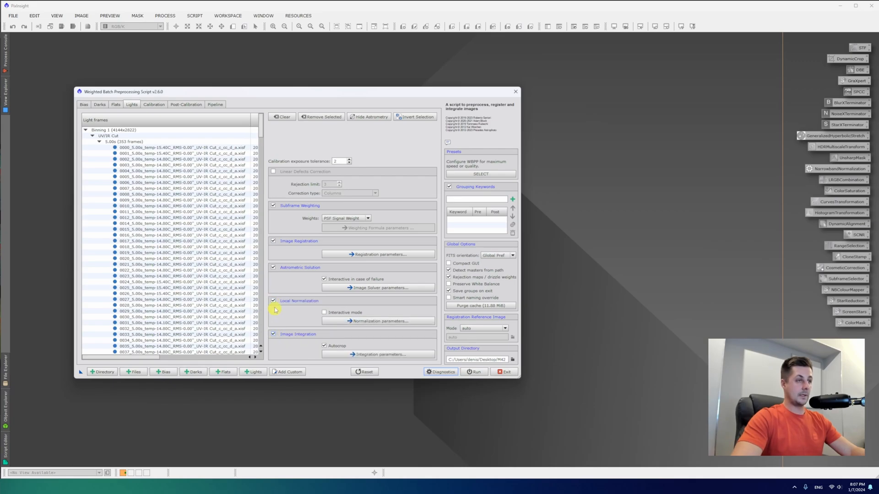
pyautogui.moveTo(307, 325)
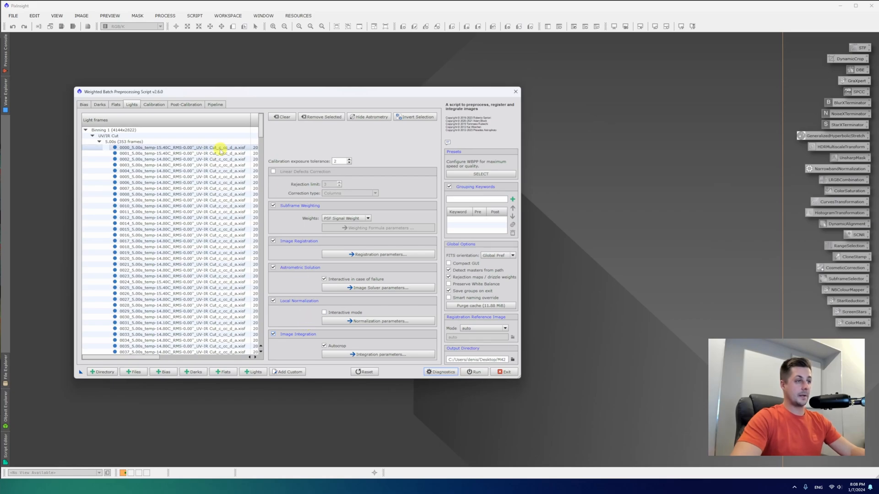
pyautogui.moveTo(221, 153)
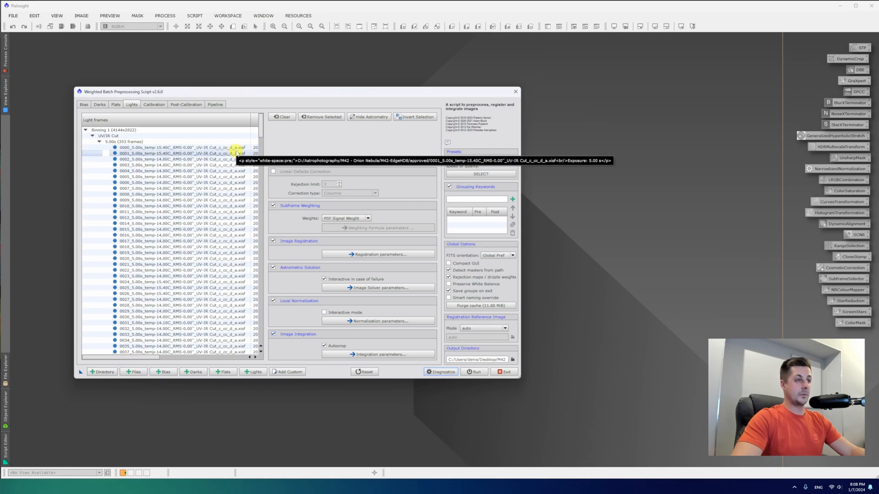
pyautogui.moveTo(229, 147)
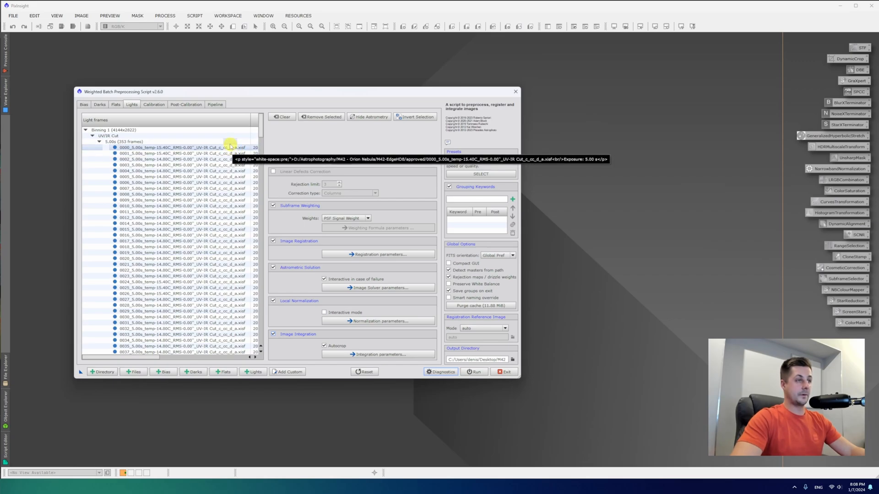
# Step: Untick CFA images for the 353-frame light group in the Calibration settings
pyautogui.click(154, 104)
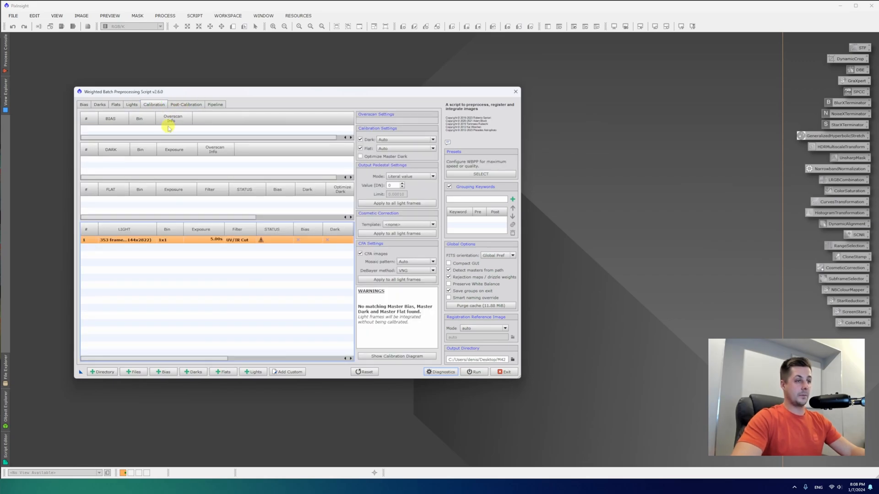
pyautogui.moveTo(361, 254)
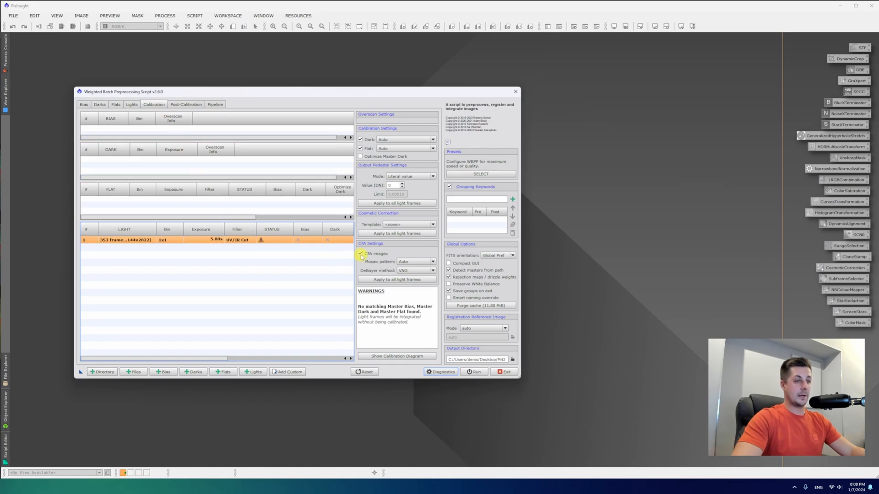
pyautogui.moveTo(360, 254)
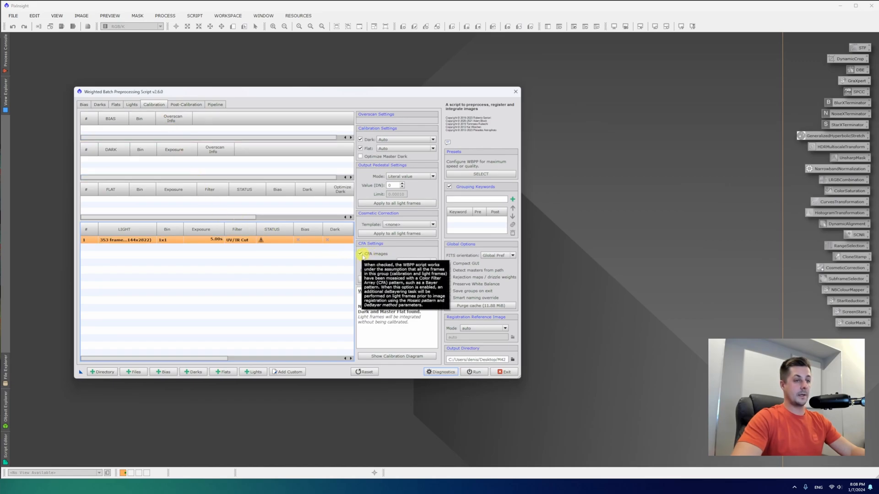
pyautogui.click(361, 254)
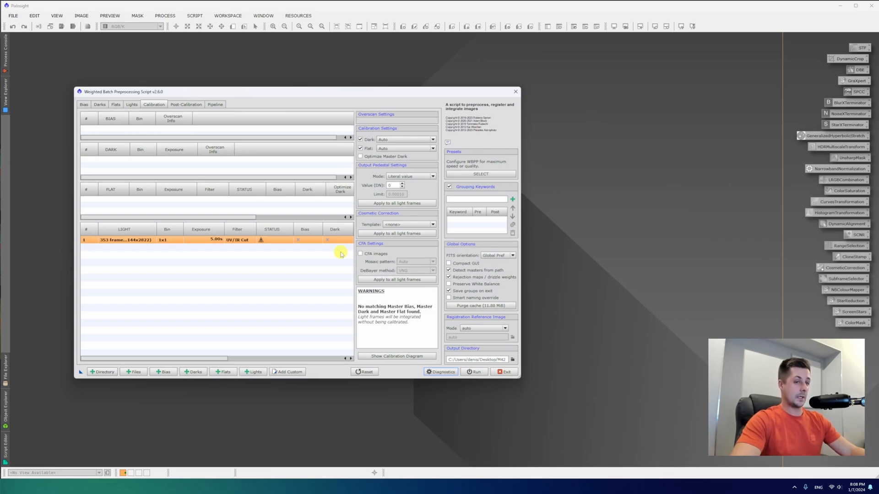
pyautogui.click(214, 105)
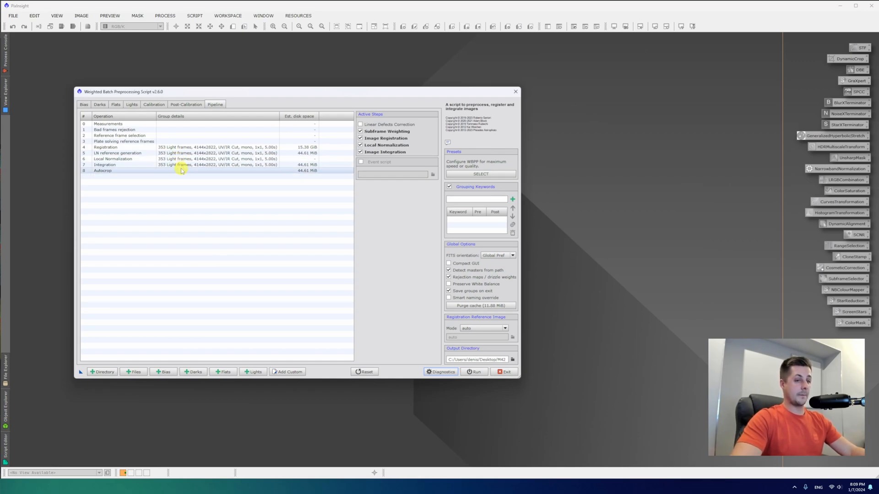
# Step: Set the output directory to M42-EdgeHD8 and run the pipeline past the diagnostic warnings
pyautogui.click(511, 359)
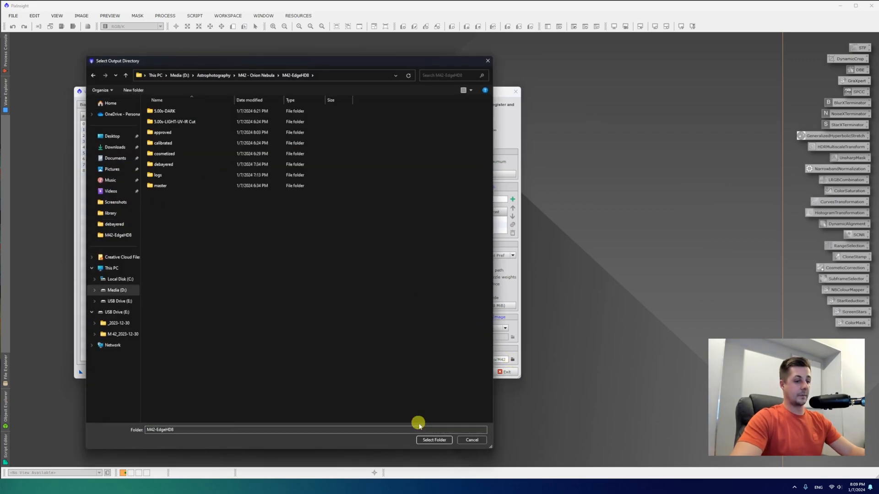
pyautogui.click(433, 441)
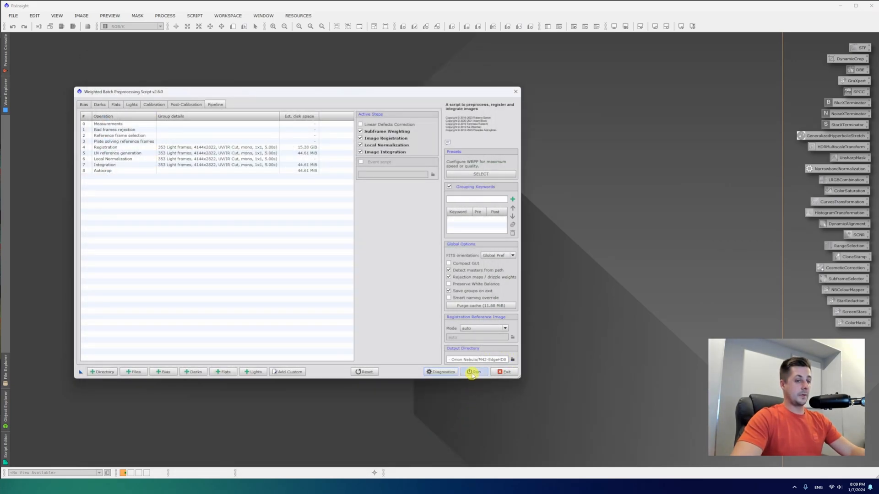
pyautogui.click(474, 371)
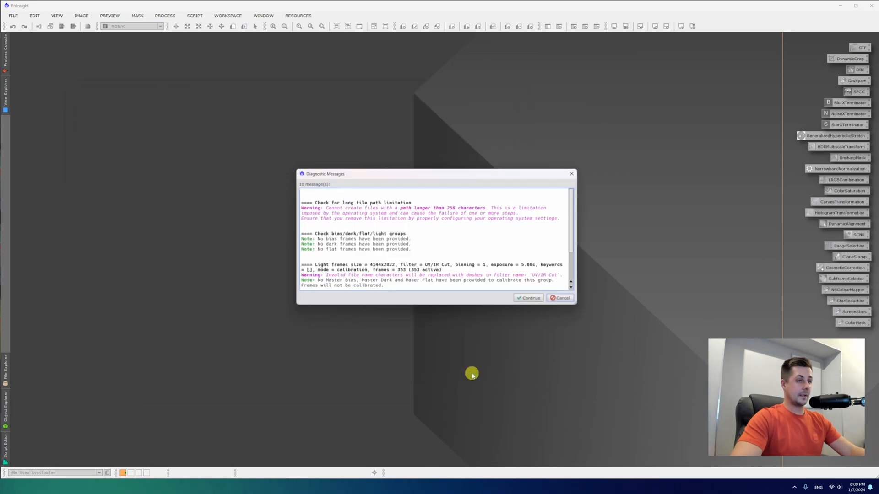
pyautogui.click(528, 298)
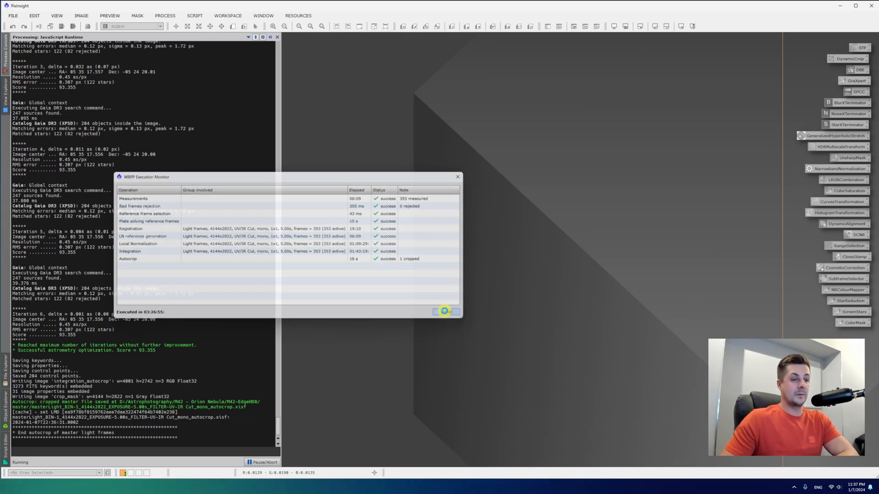
# Step: Dismiss the execution summary and report, then auto-stretch the Orion Nebula master light
pyautogui.click(443, 312)
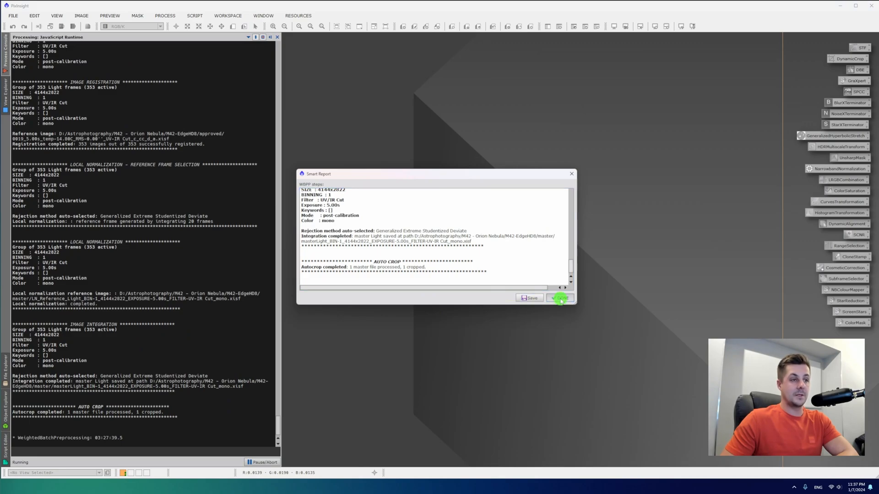
pyautogui.click(558, 298)
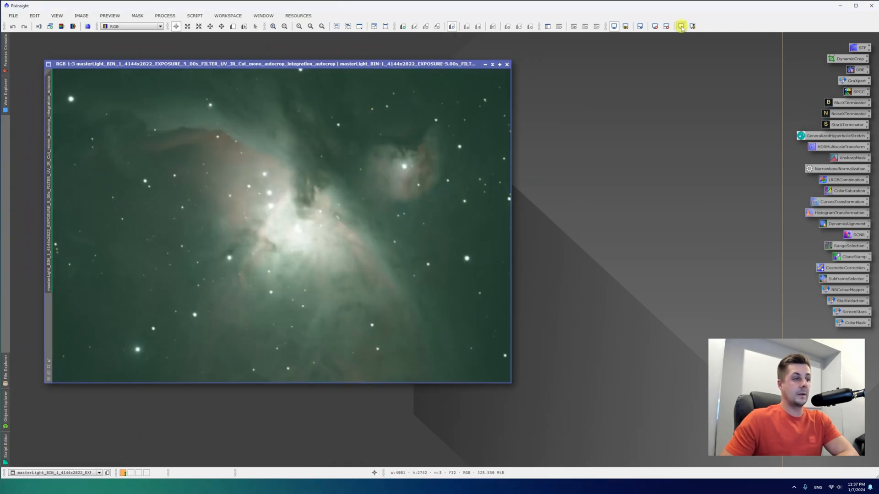
pyautogui.click(680, 27)
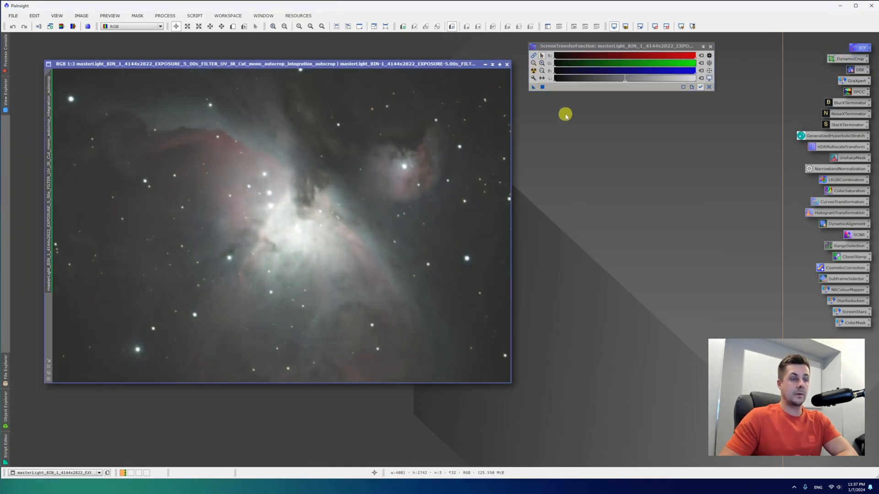